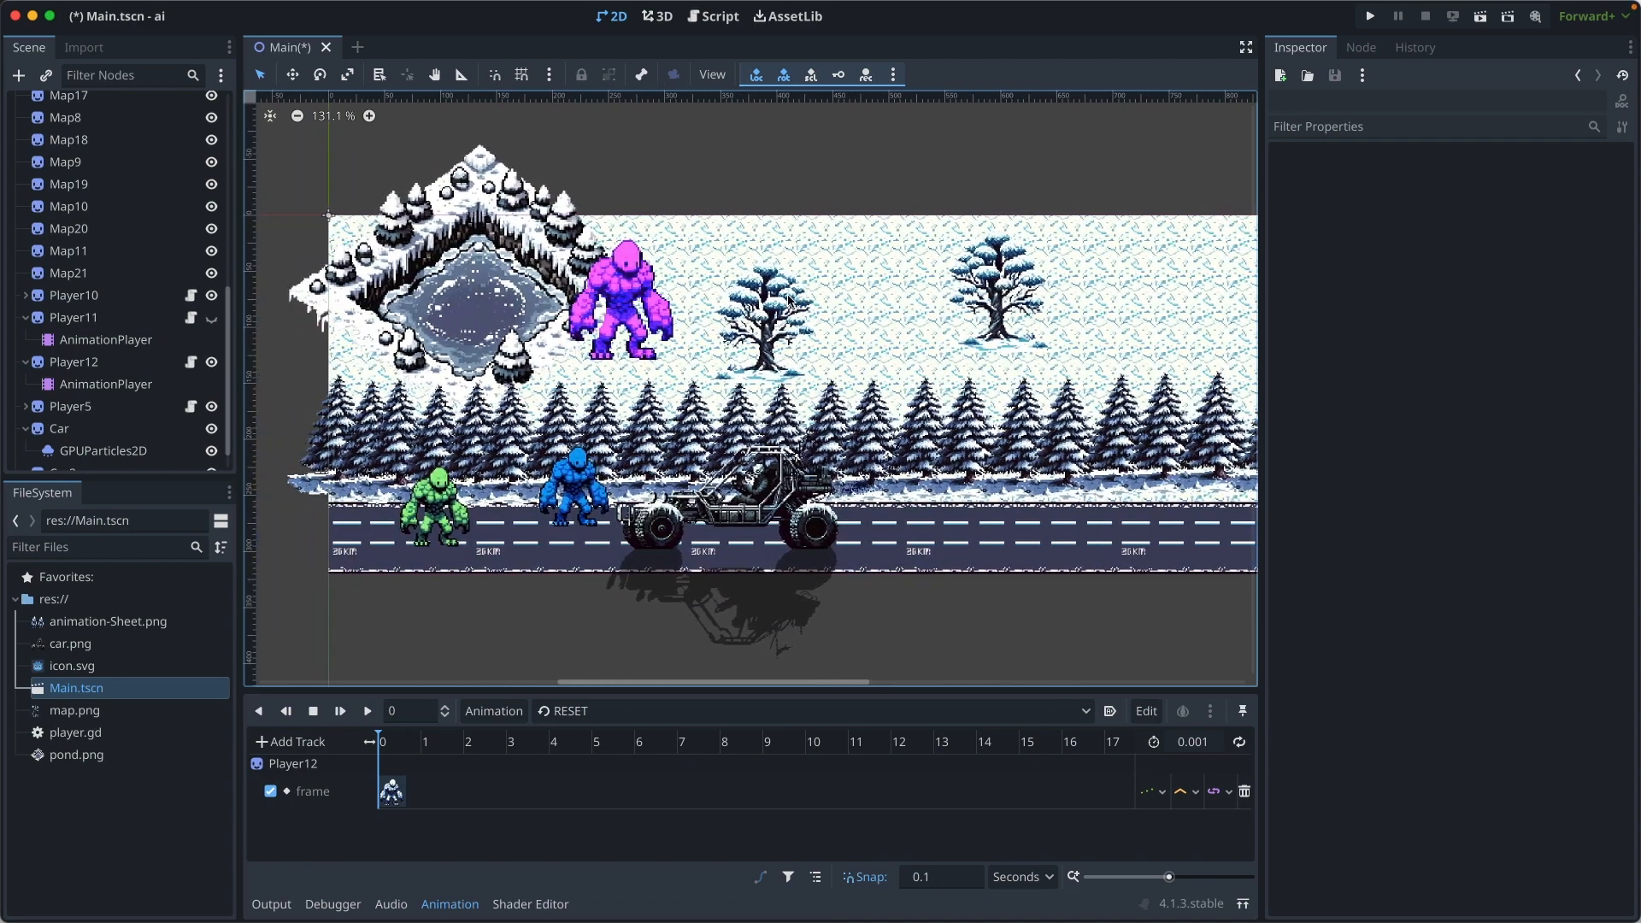
# - Duplicate the purple Player12 yeti as Player13 and tick Flip V on the copy
pyautogui.click(75, 339)
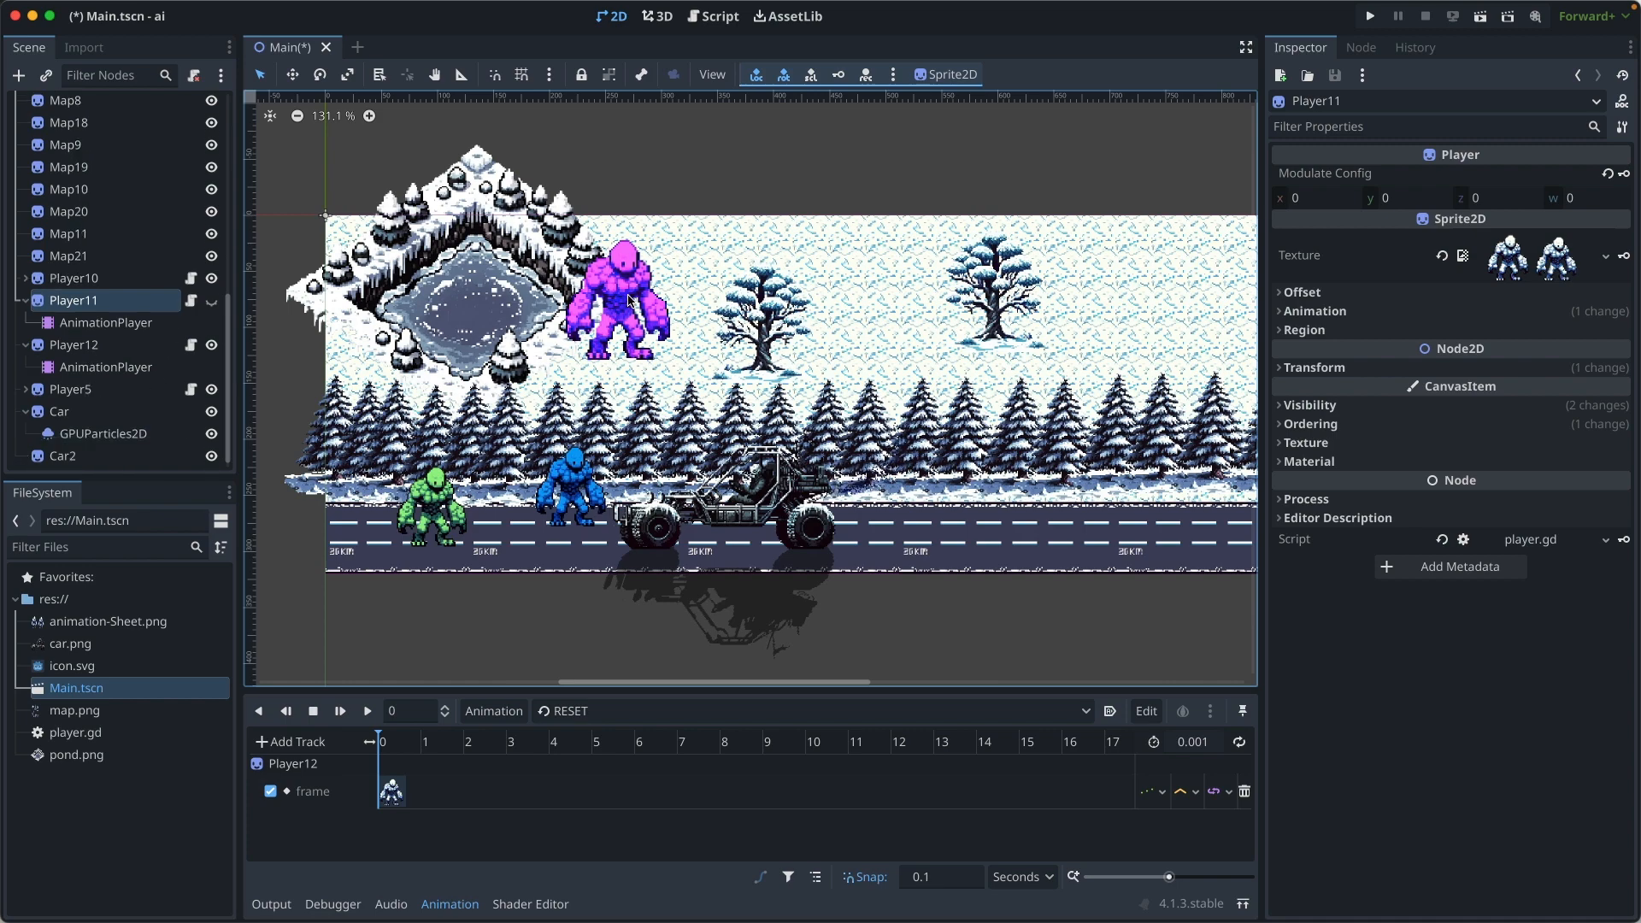
pyautogui.click(73, 344)
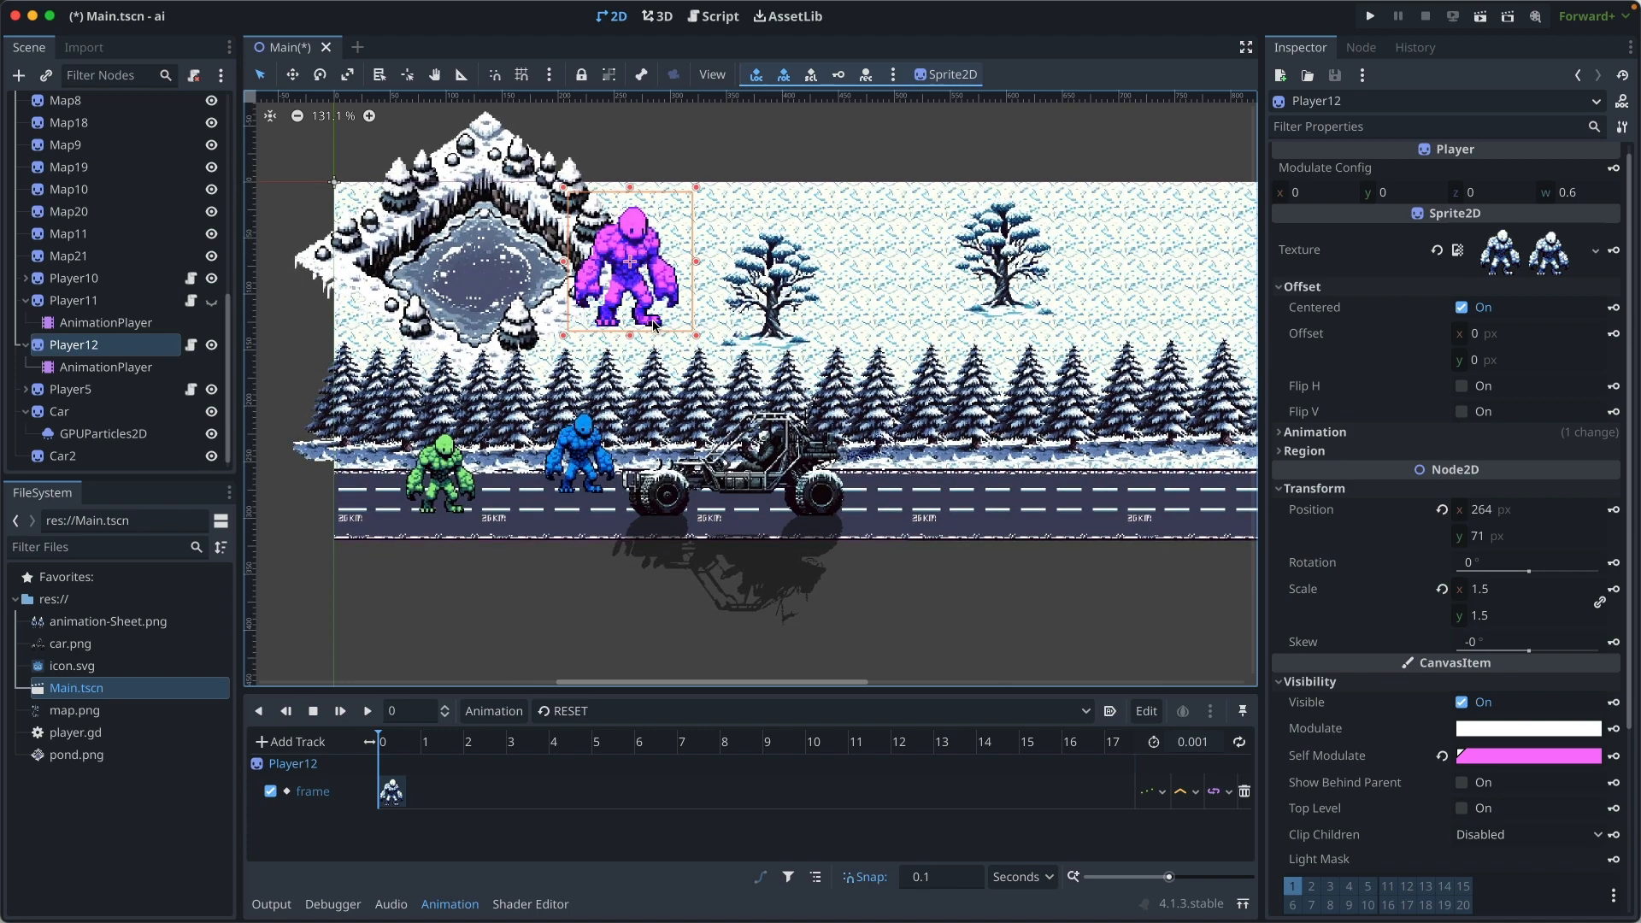
pyautogui.click(75, 388)
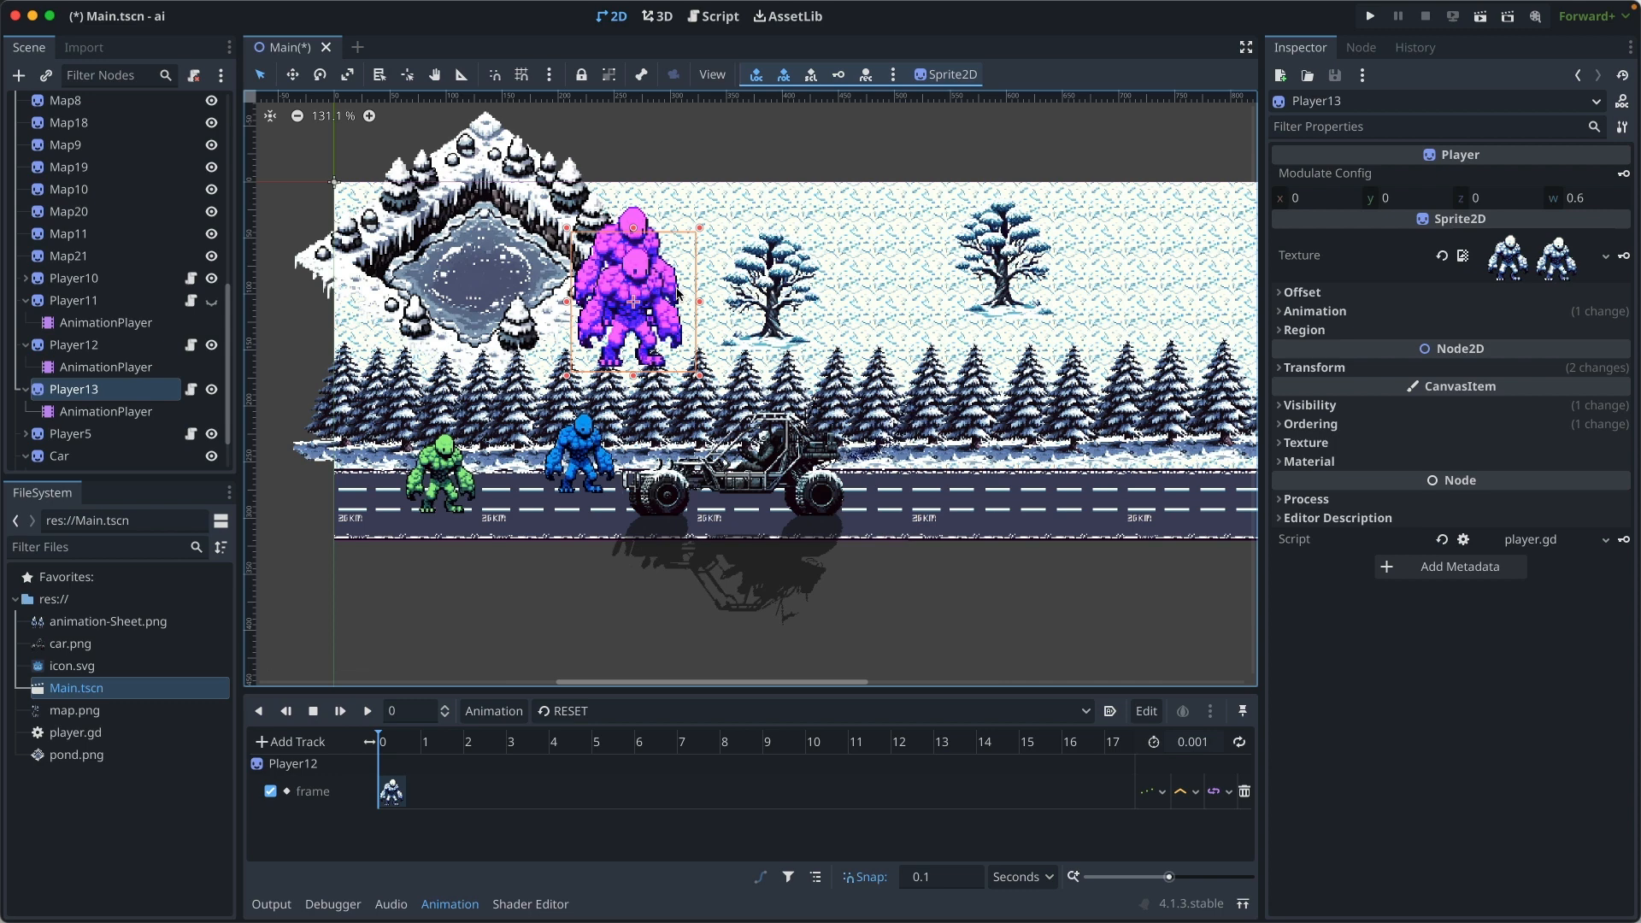
pyautogui.click(1301, 292)
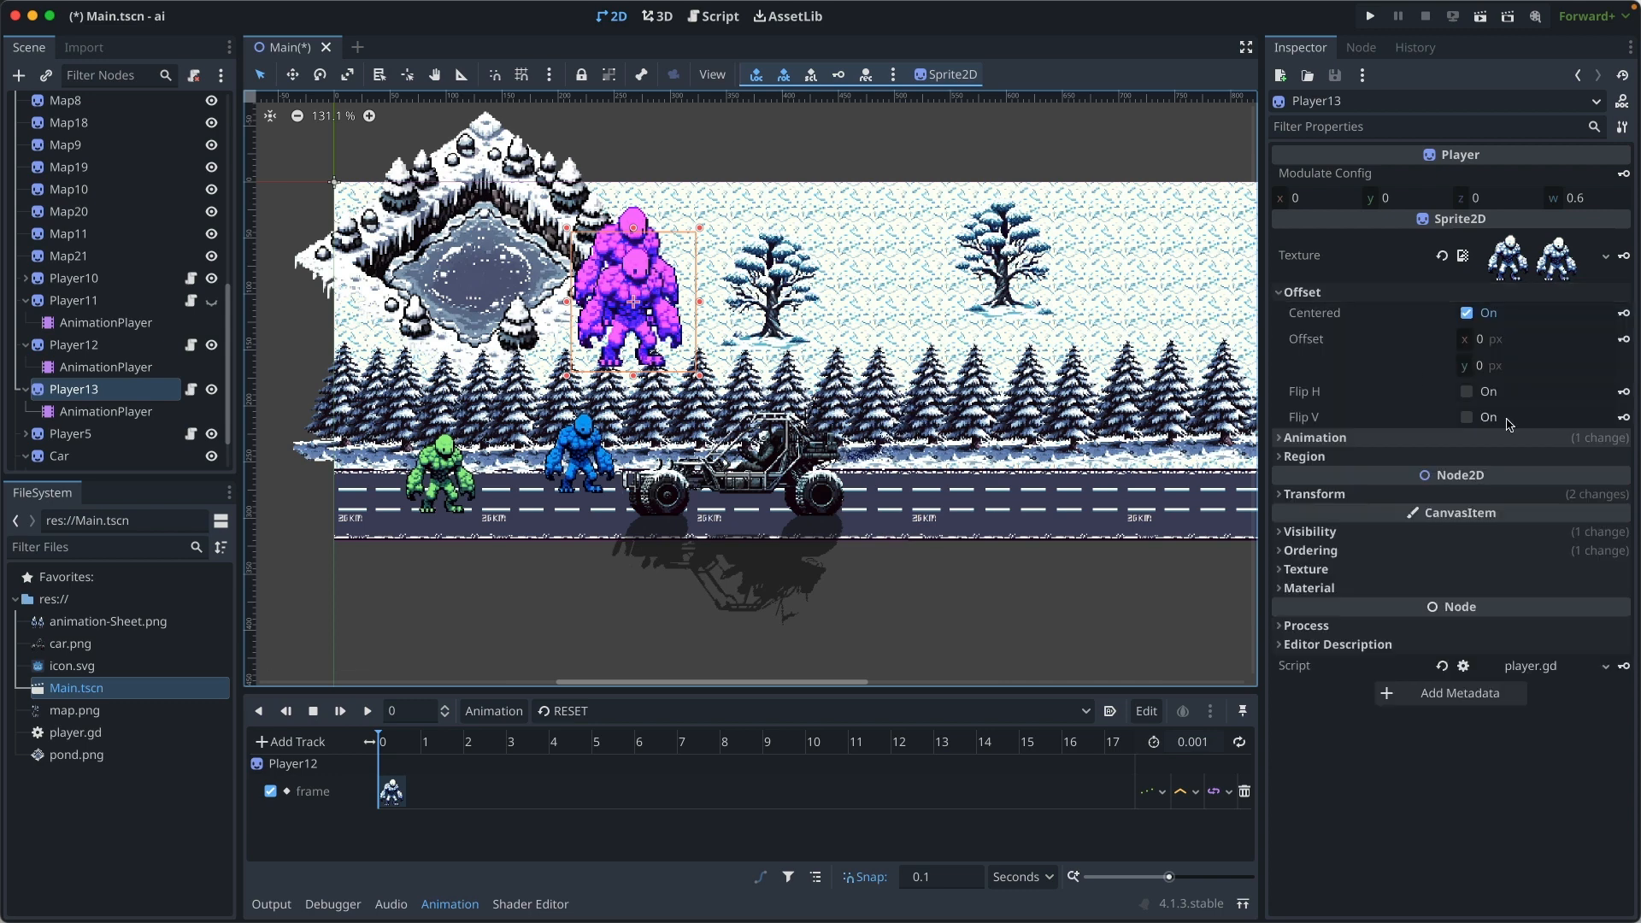
pyautogui.click(1468, 416)
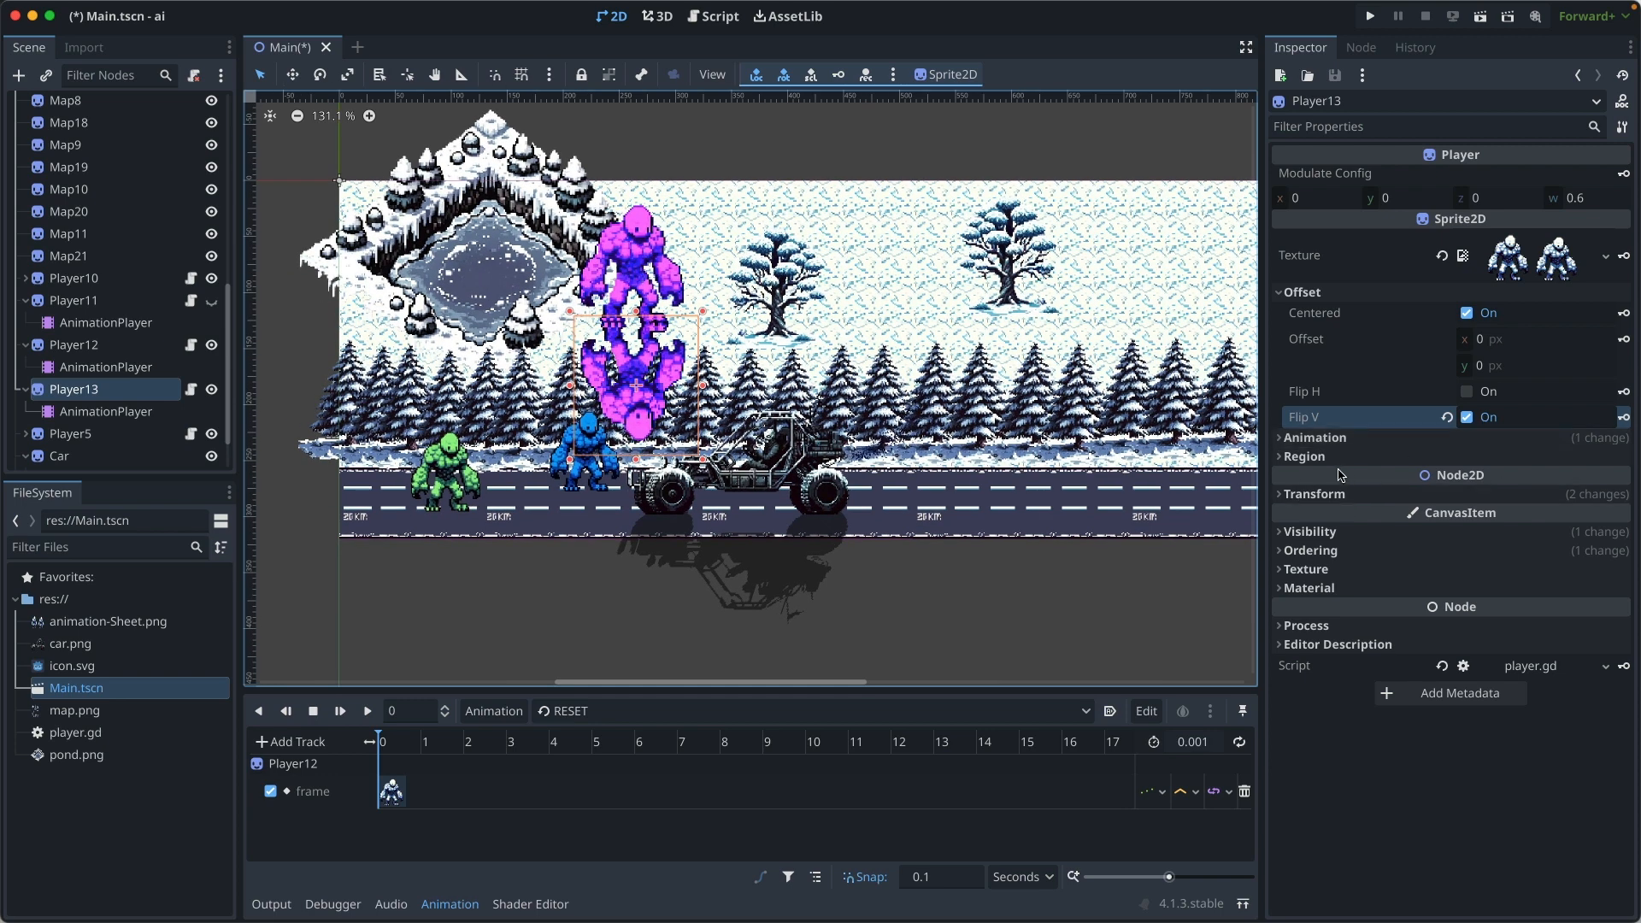
pyautogui.moveTo(665, 369)
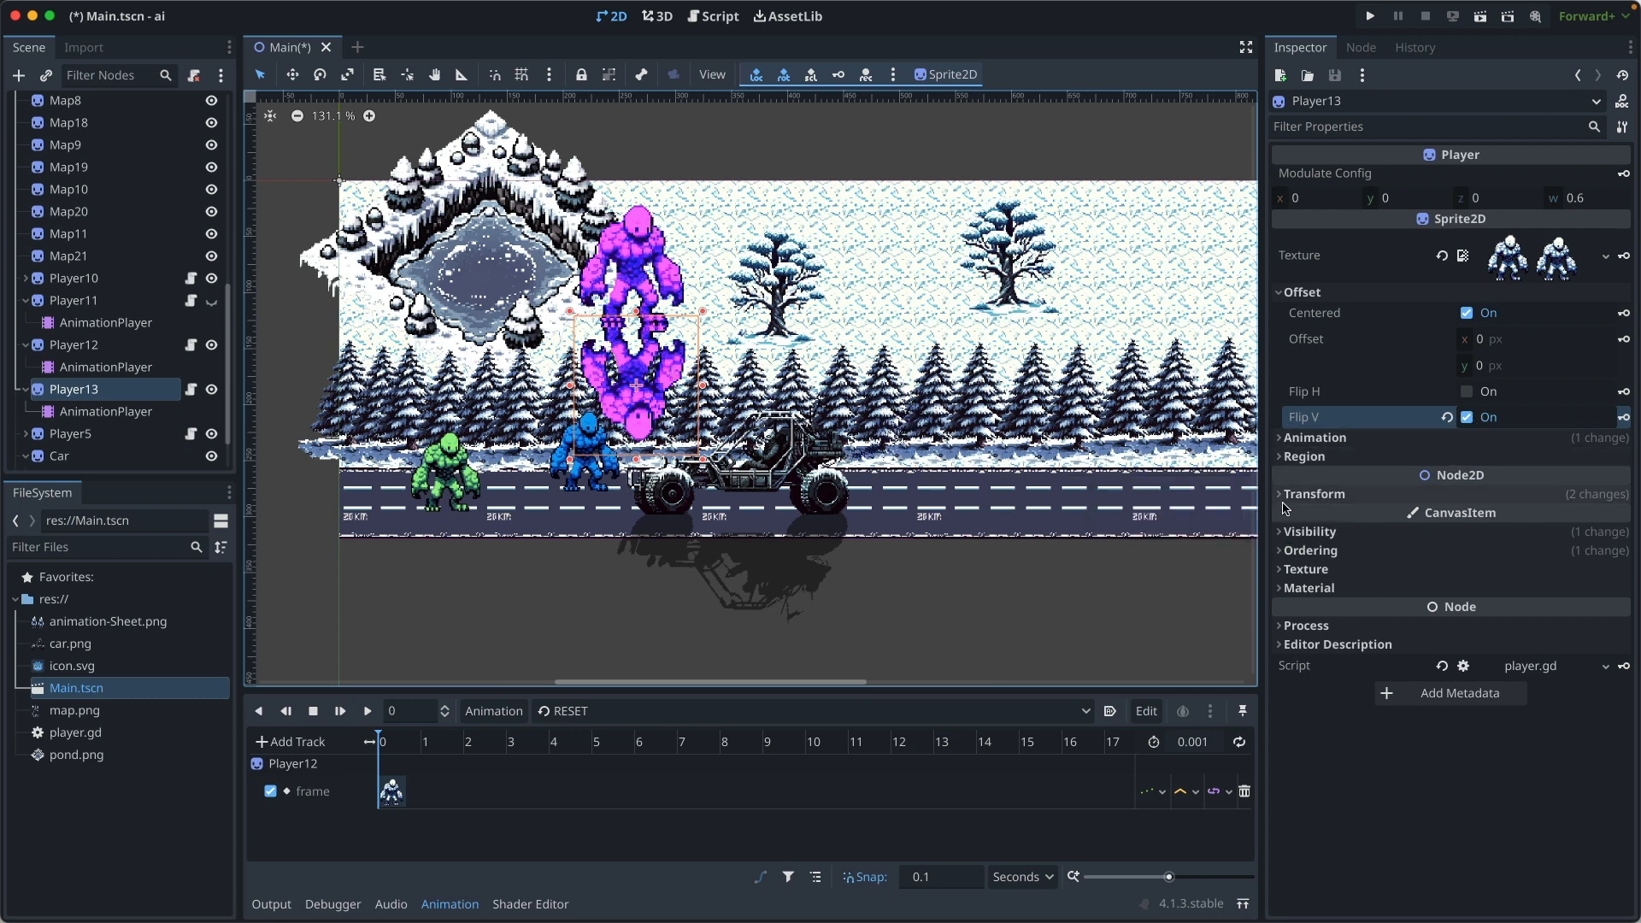
# - Set the Player13 copy's skew to 45 degrees and position it at the yeti's feet
pyautogui.click(1313, 494)
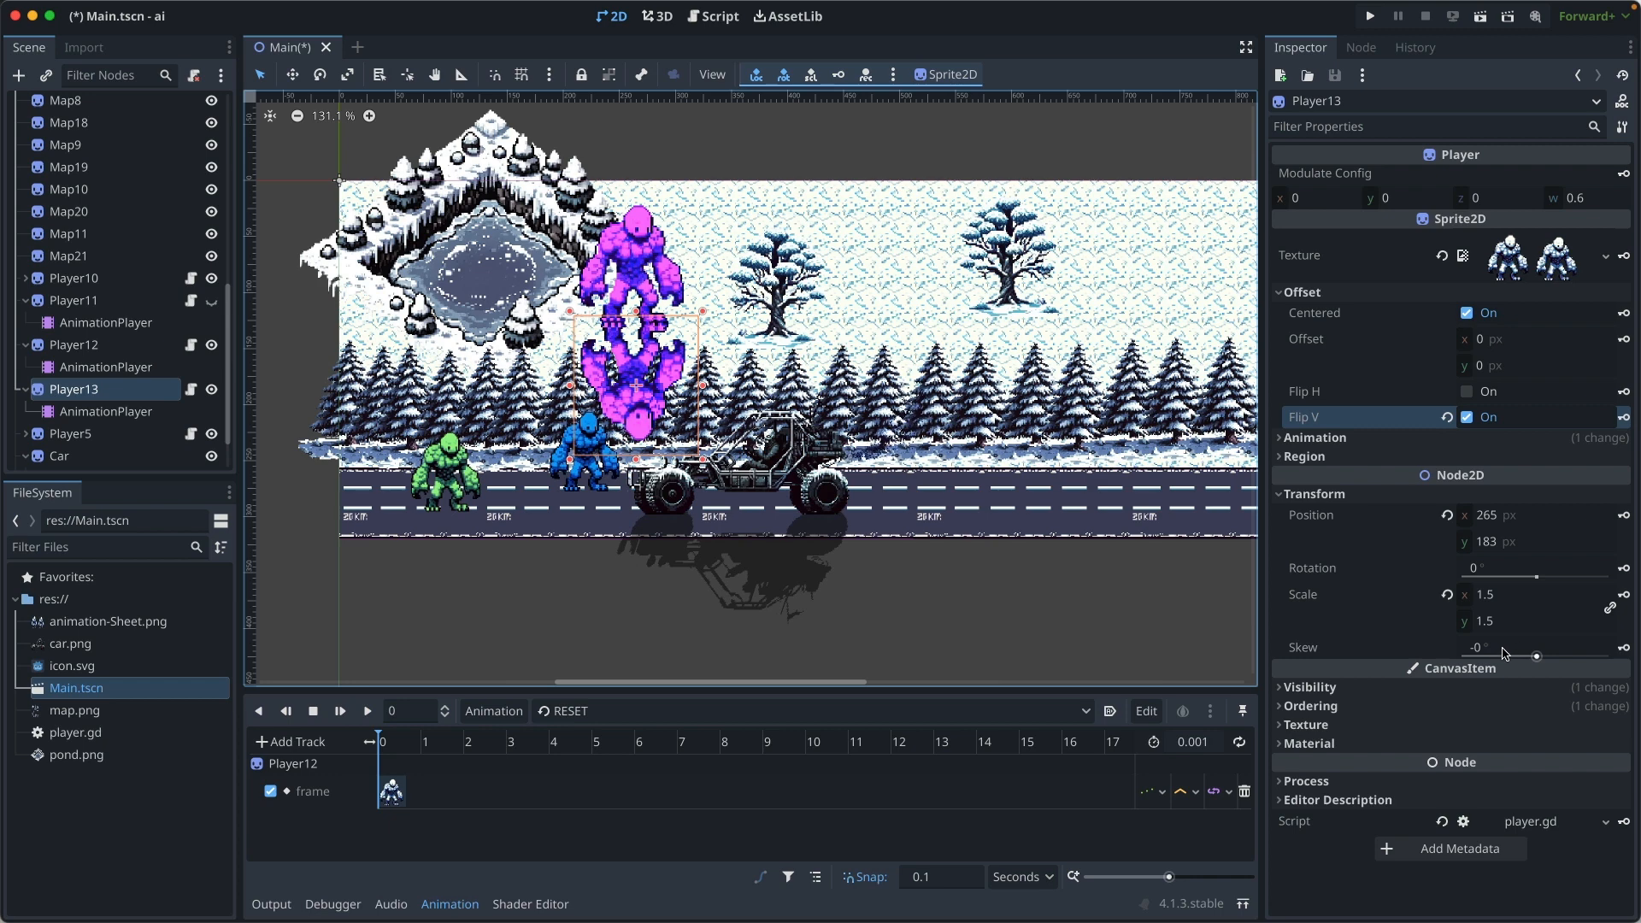
pyautogui.click(1533, 647)
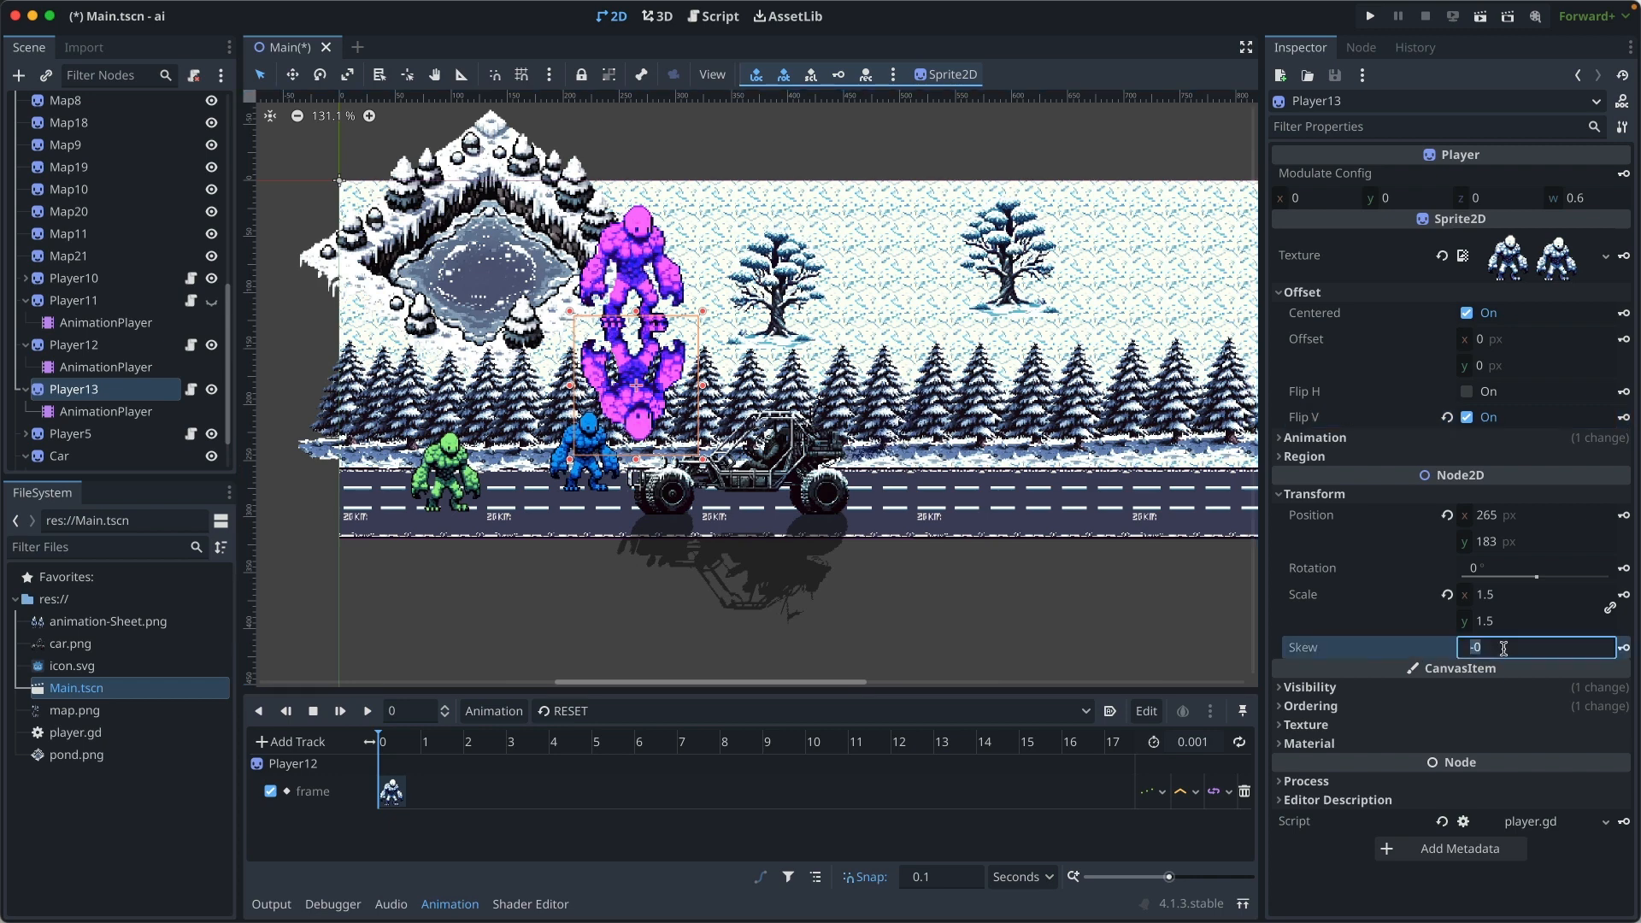
pyautogui.write('45')
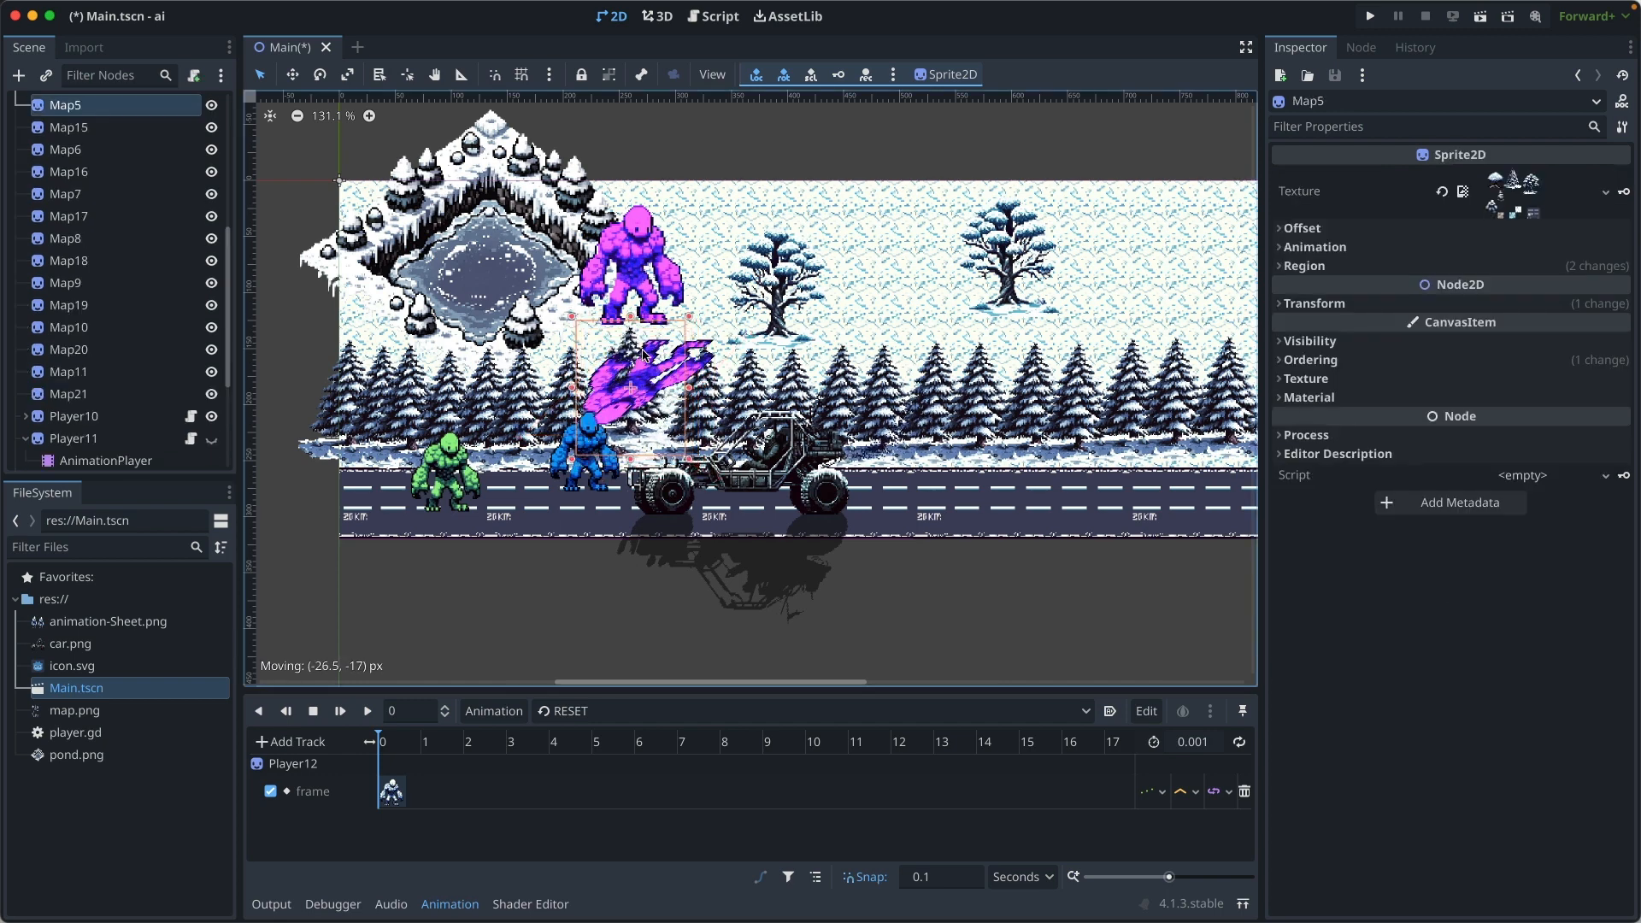
pyautogui.click(83, 455)
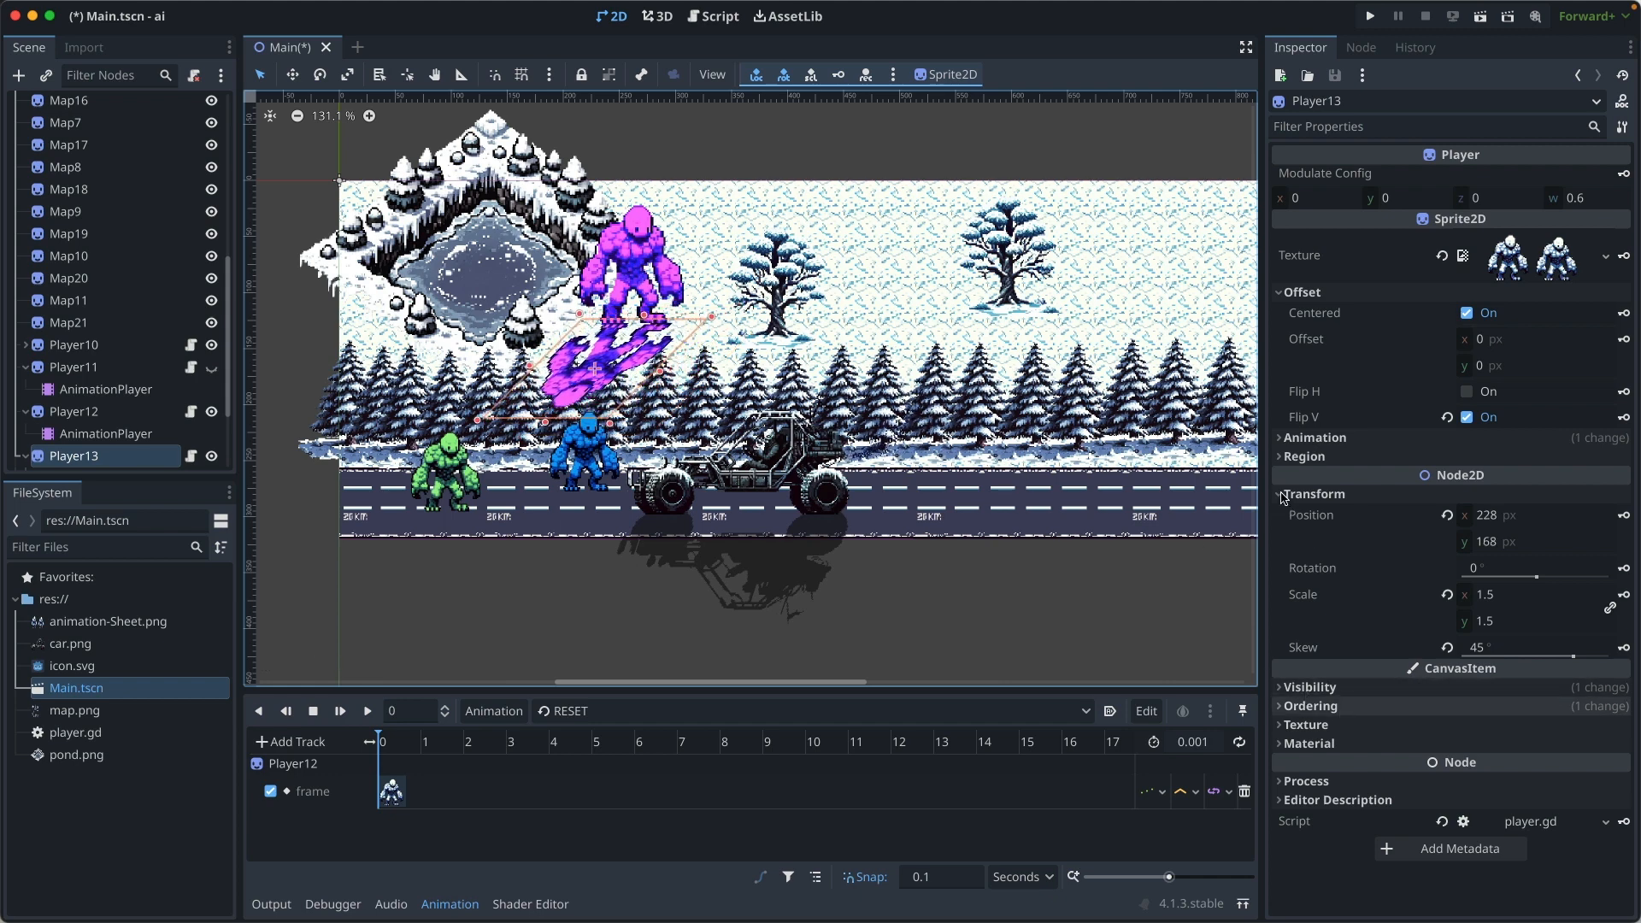
pyautogui.click(1313, 493)
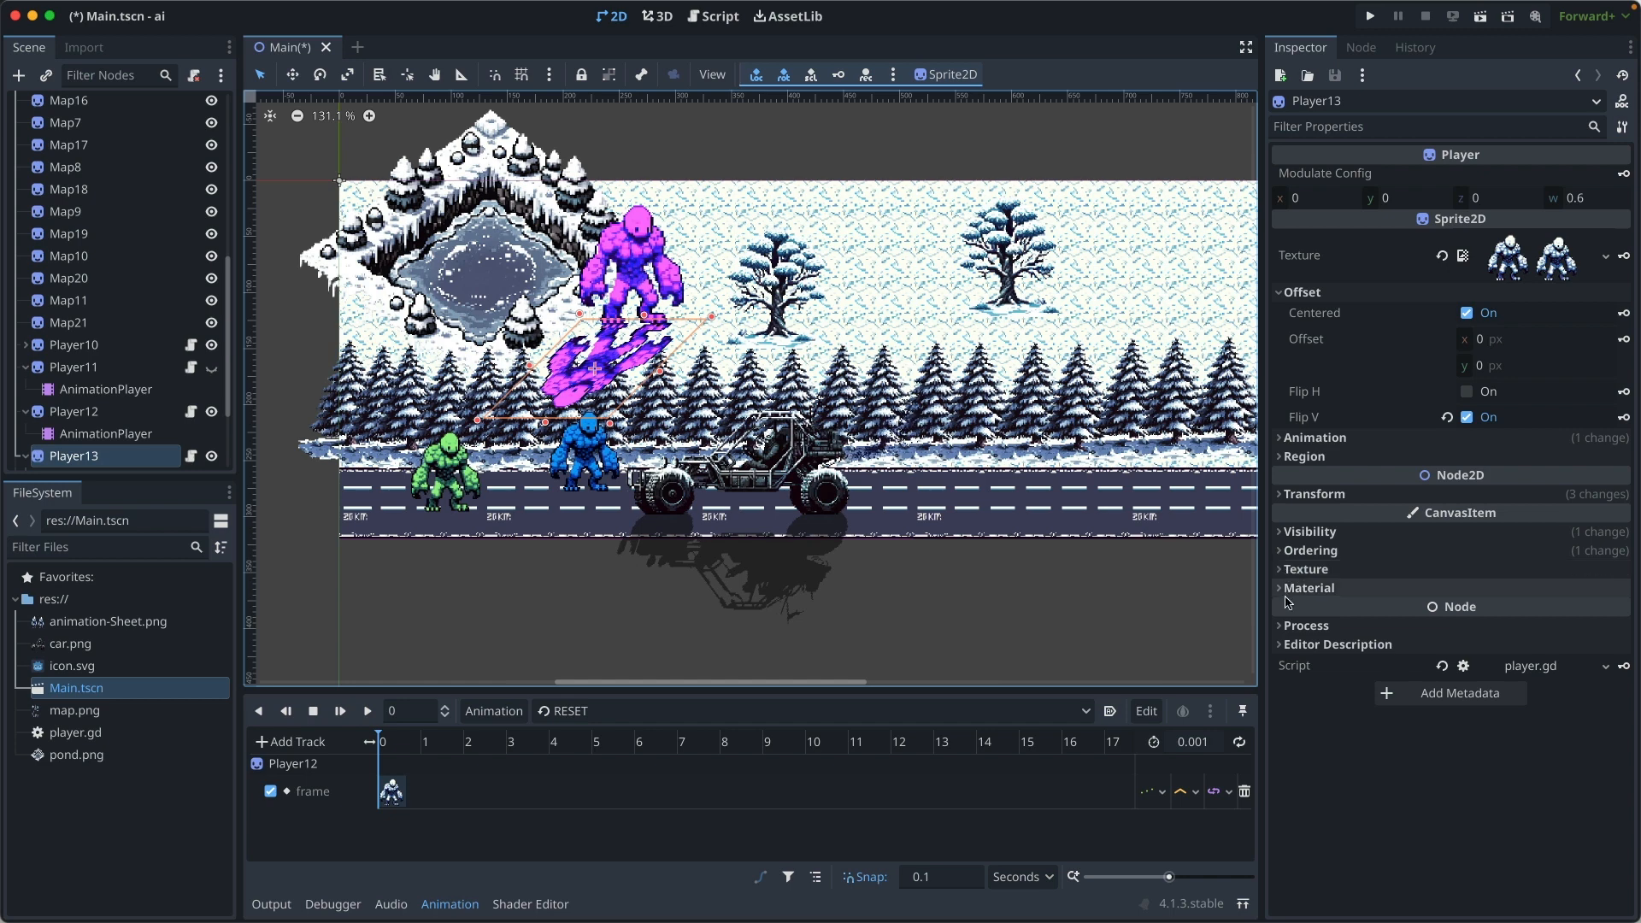
# - Set the copy's Modulate colour to 08080871 and save the scene
pyautogui.click(1309, 530)
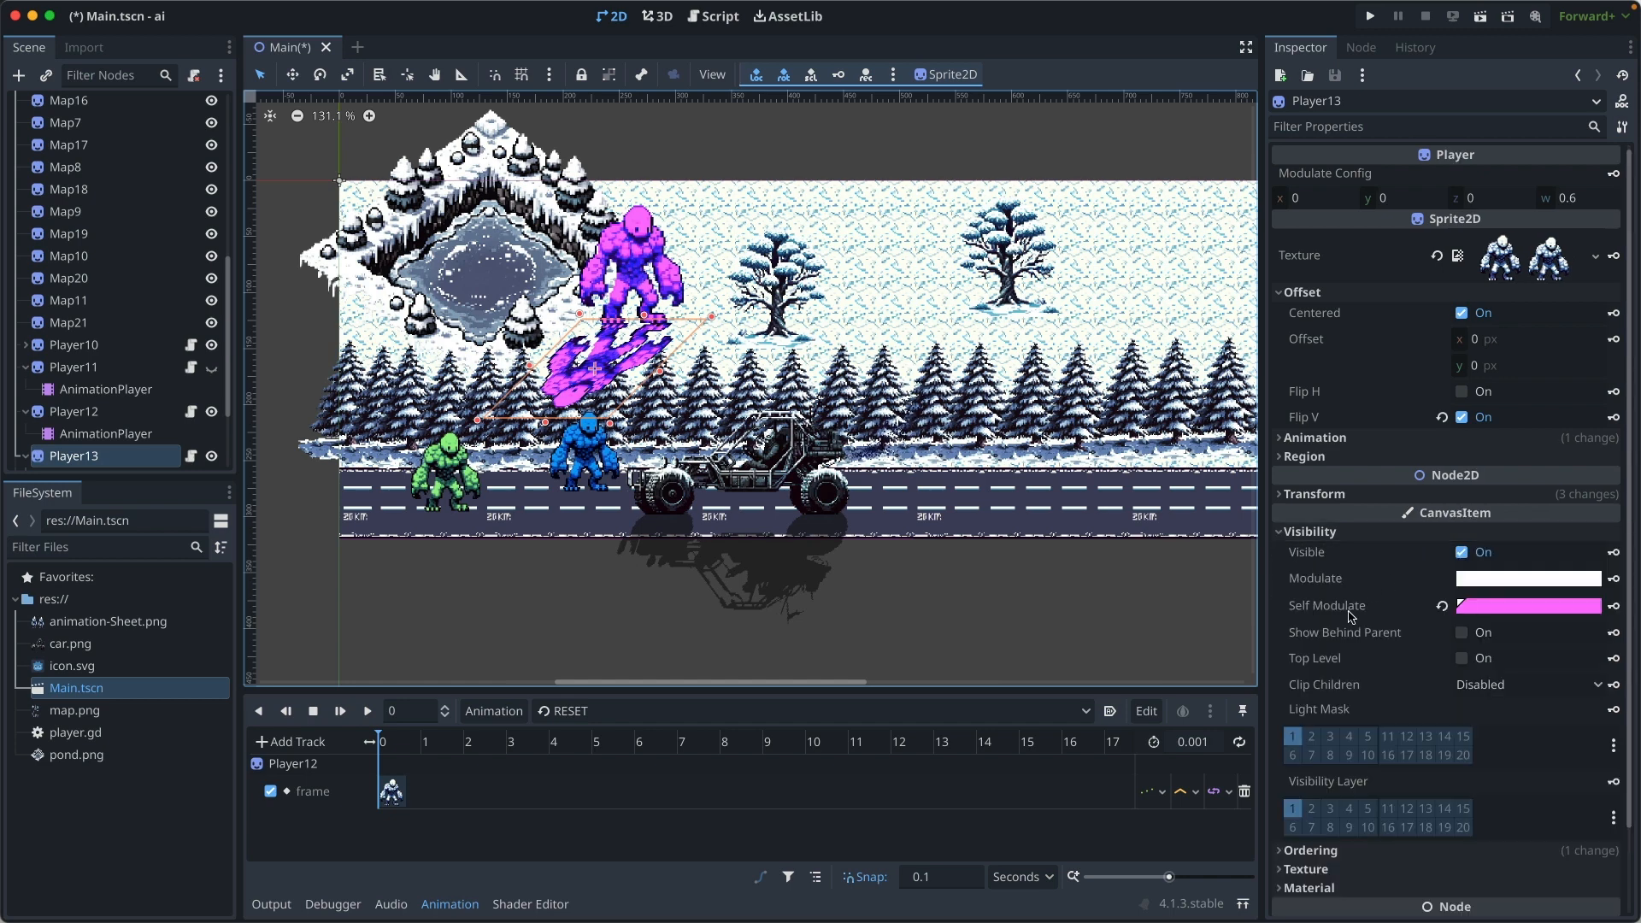
pyautogui.moveTo(1528, 587)
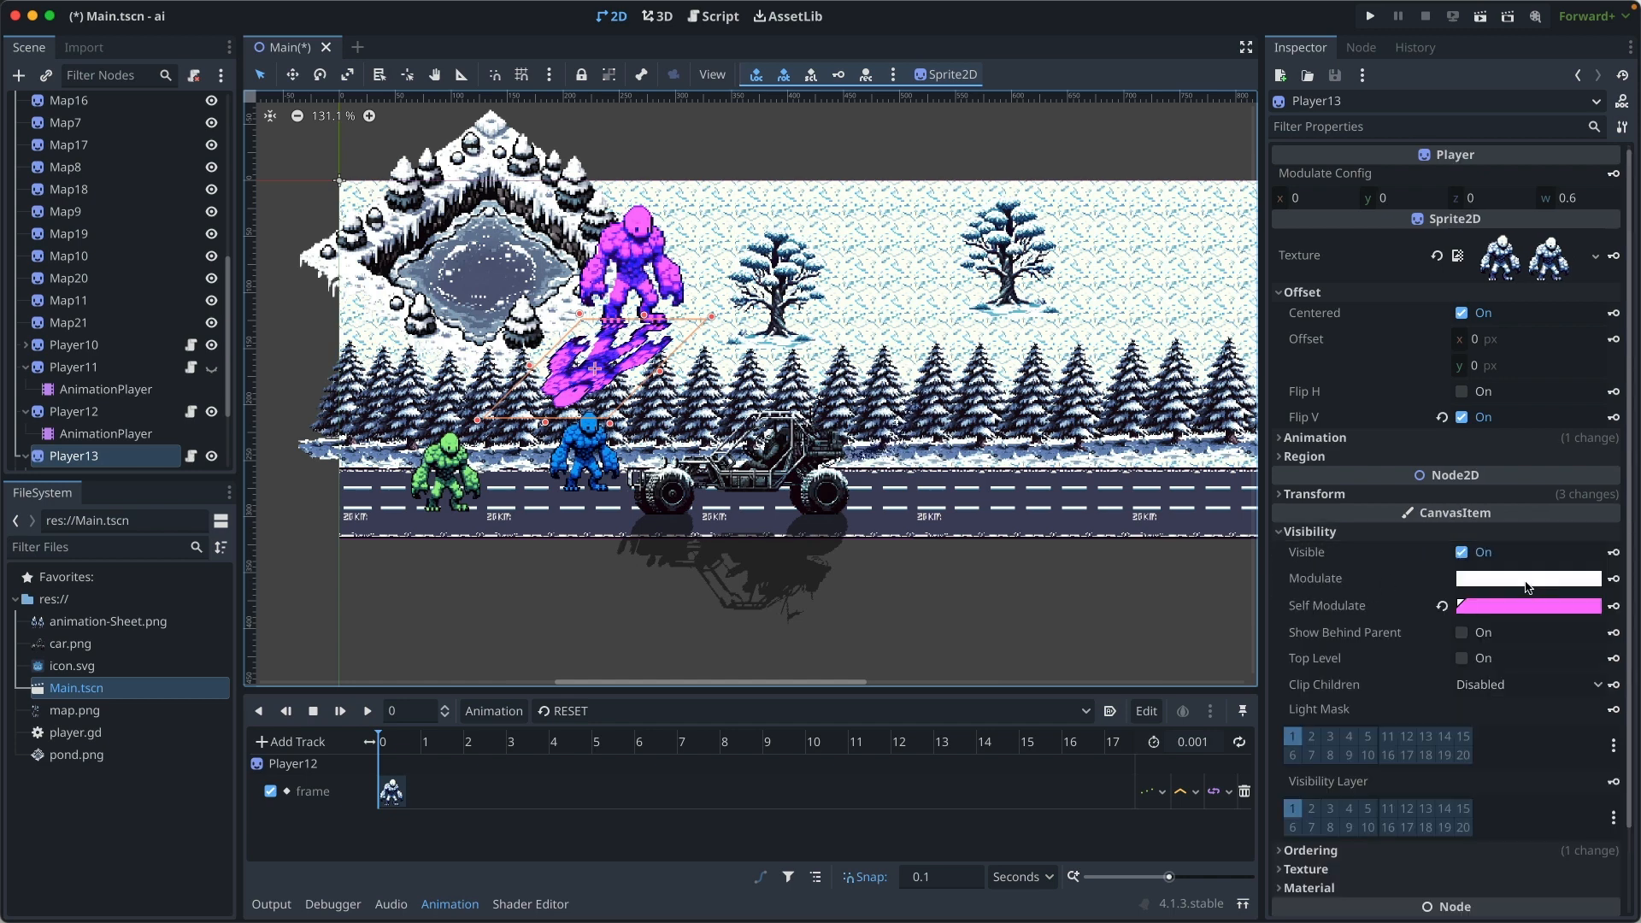
pyautogui.click(1527, 578)
pyautogui.write('08080871')
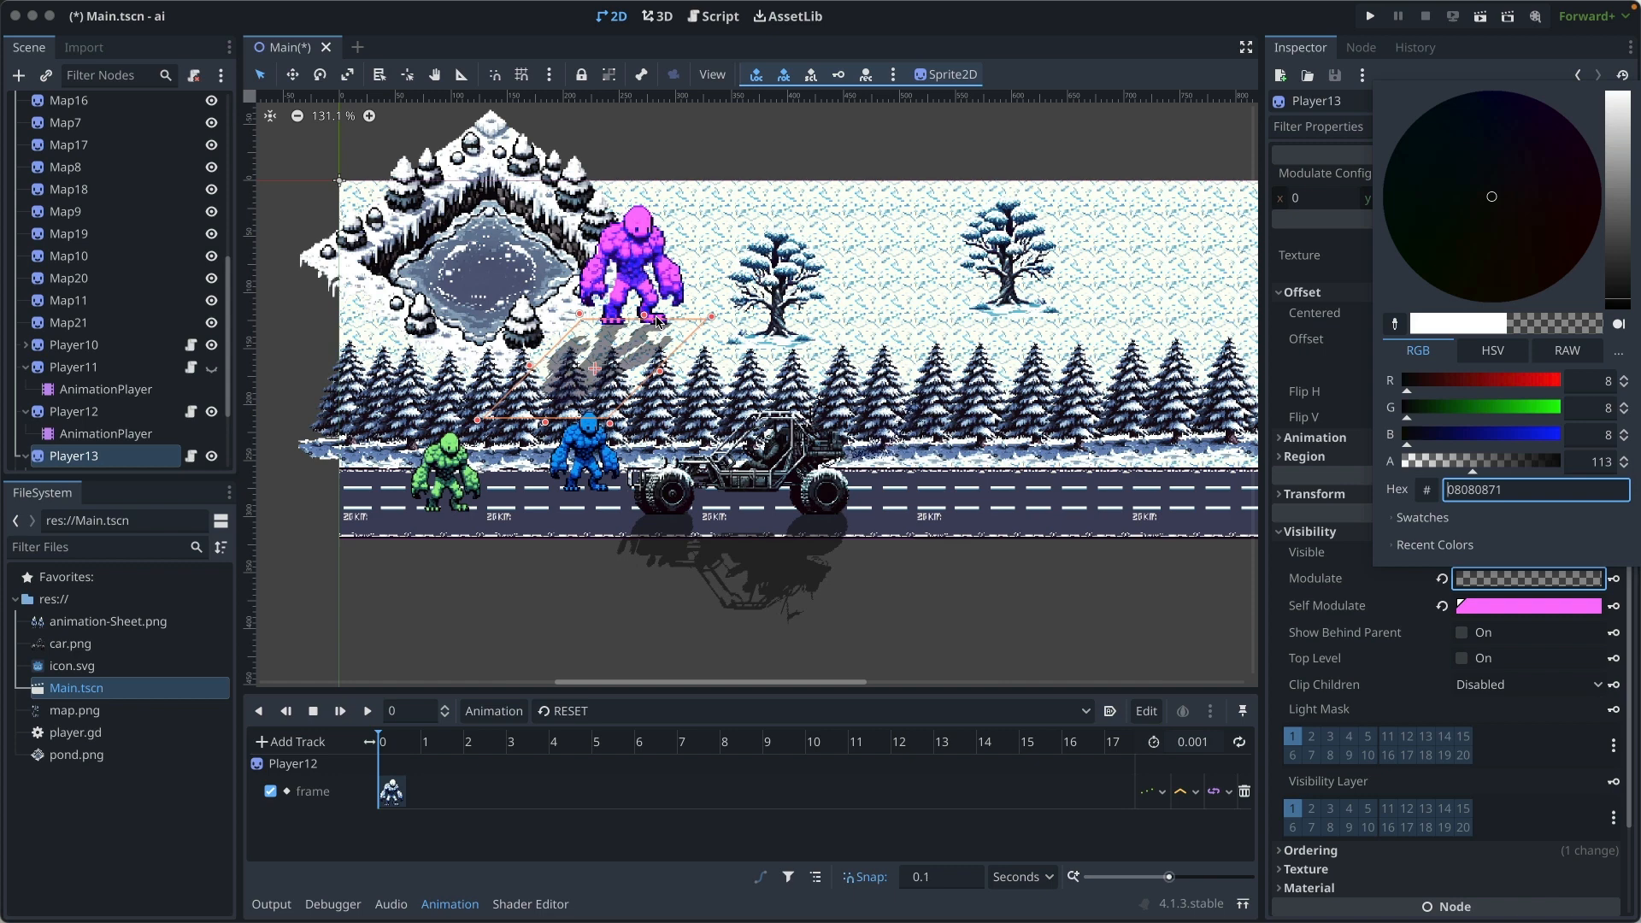
pyautogui.moveTo(649, 335)
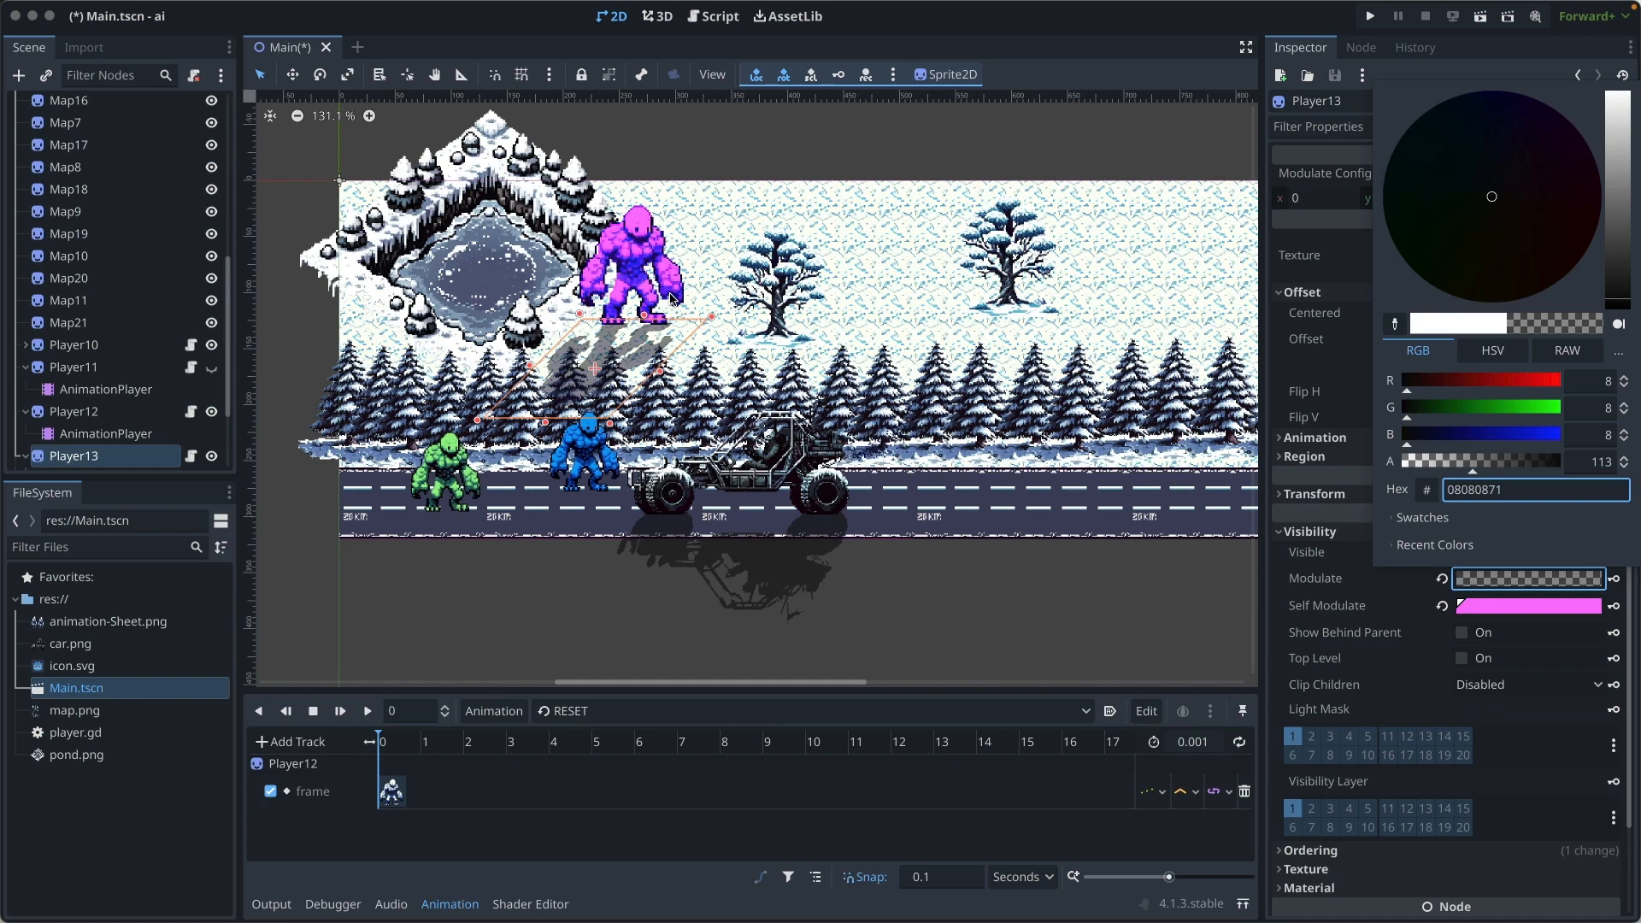
pyautogui.click(75, 301)
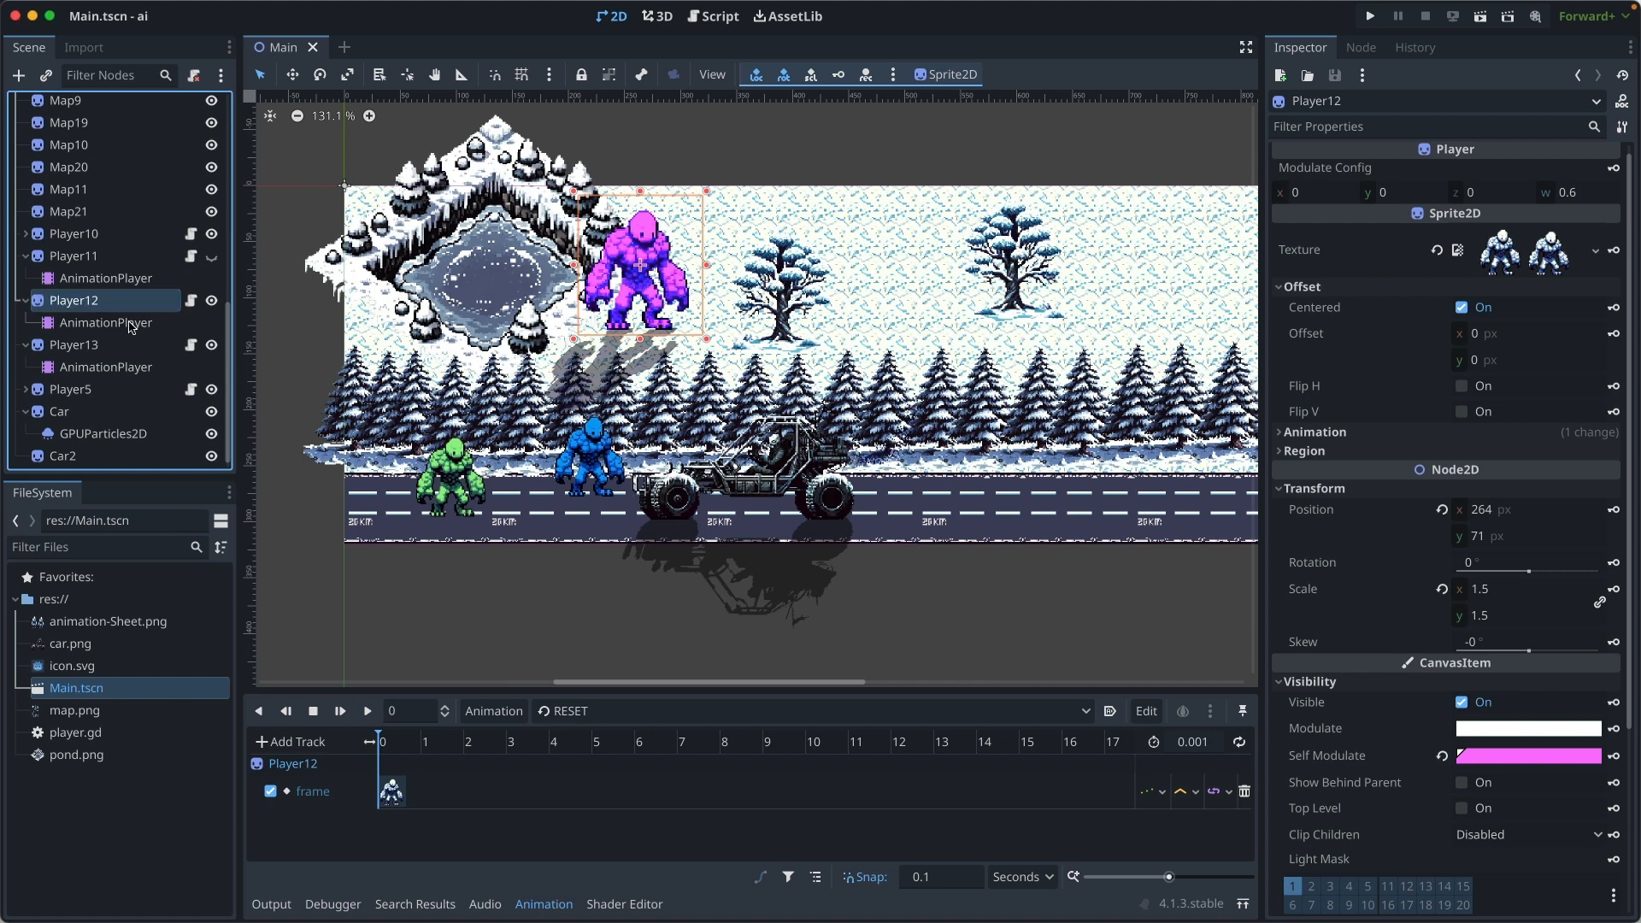
# - Select Player12's AnimationPlayer and choose its 'idling' animation in the bottom panel
pyautogui.click(104, 323)
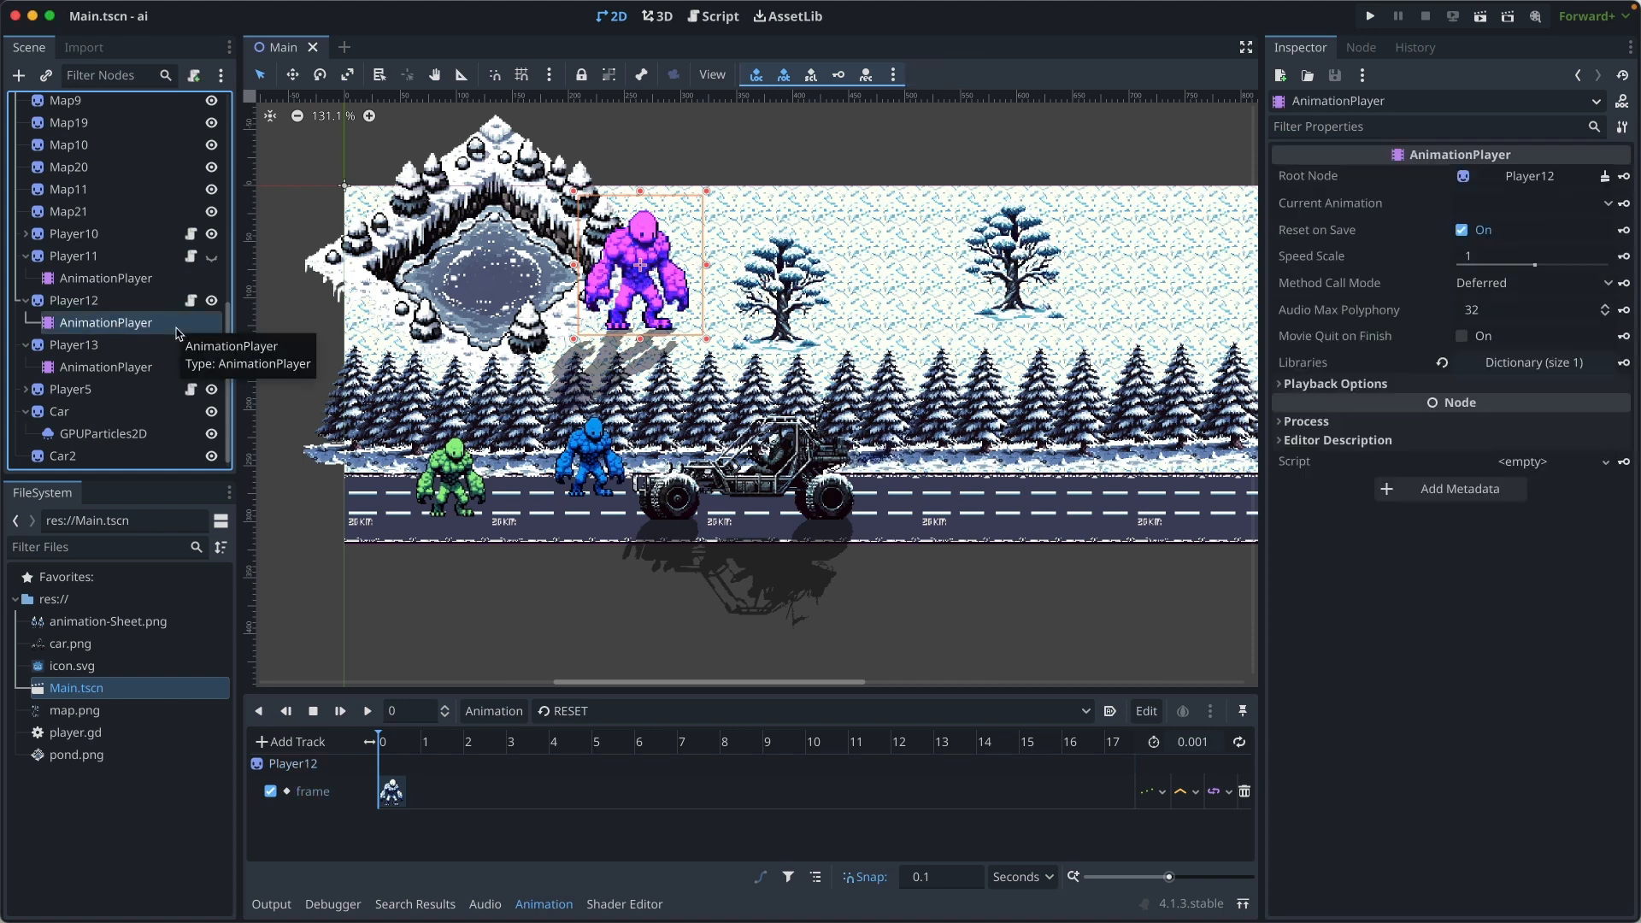
pyautogui.click(811, 710)
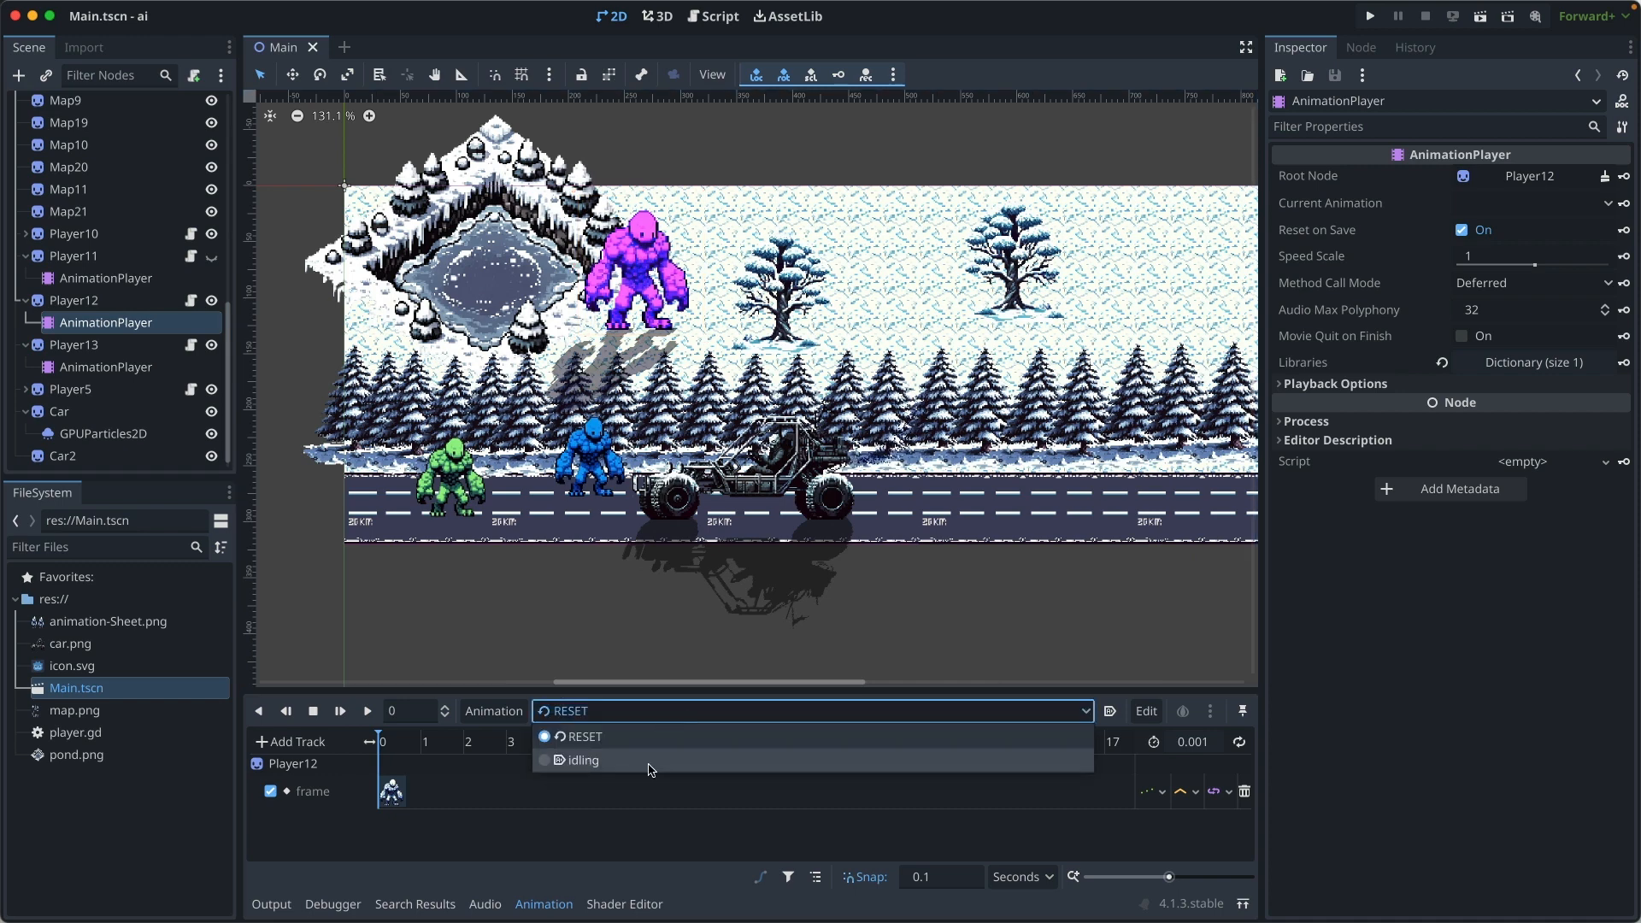
pyautogui.click(582, 760)
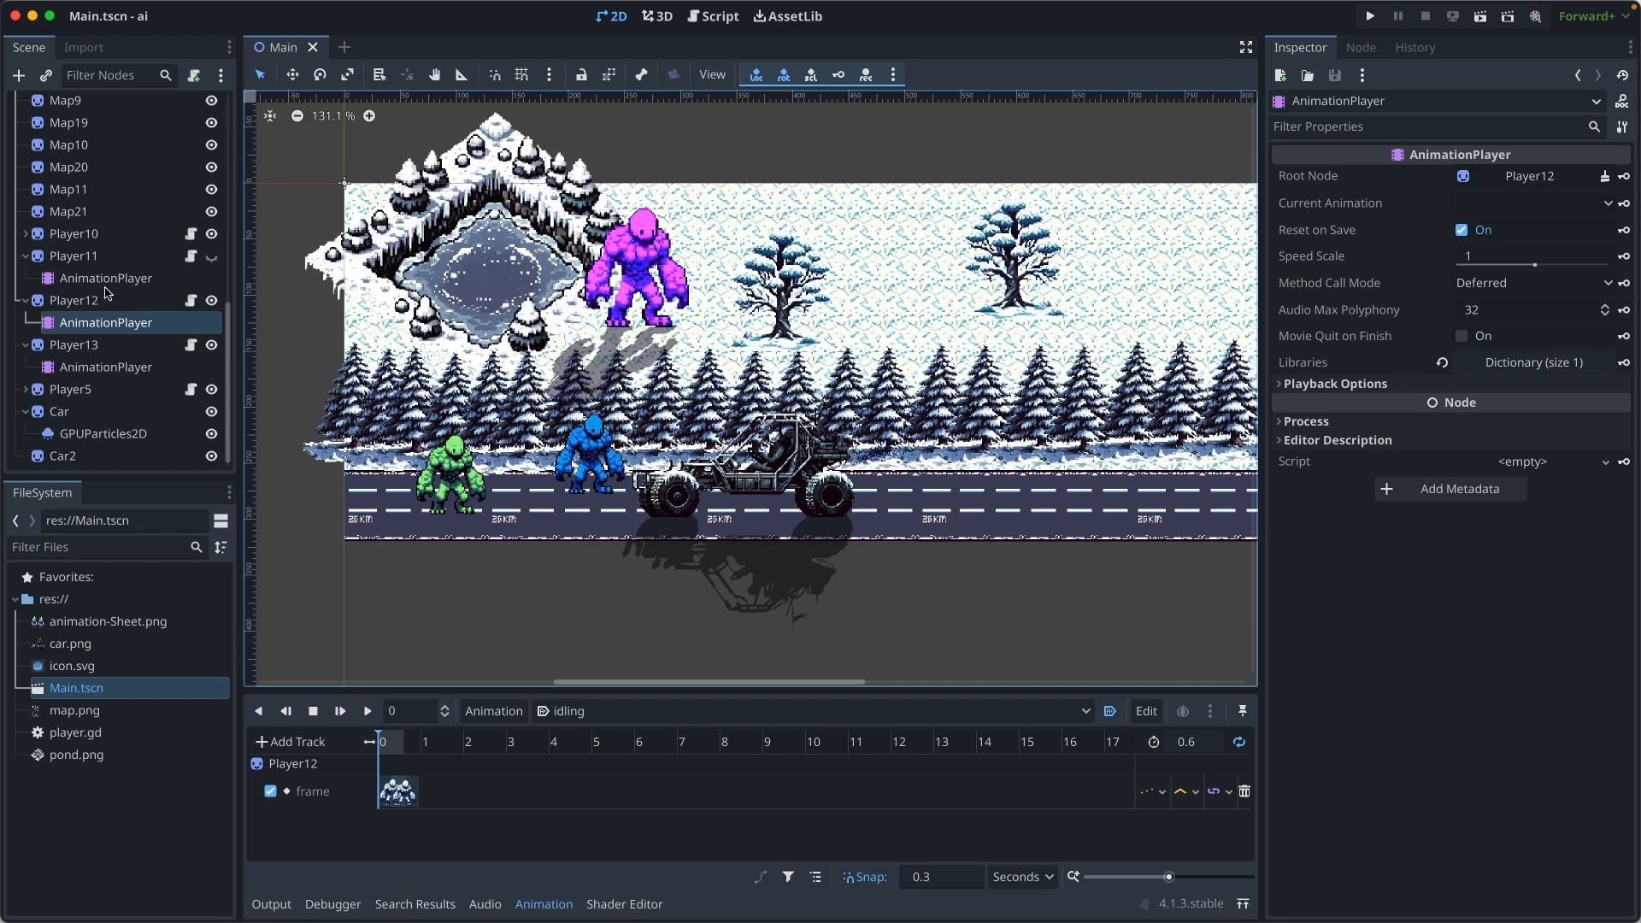
# - Open player.gd, close the Animation panel, and highlight the shadow-creation loop in _ready
pyautogui.click(719, 15)
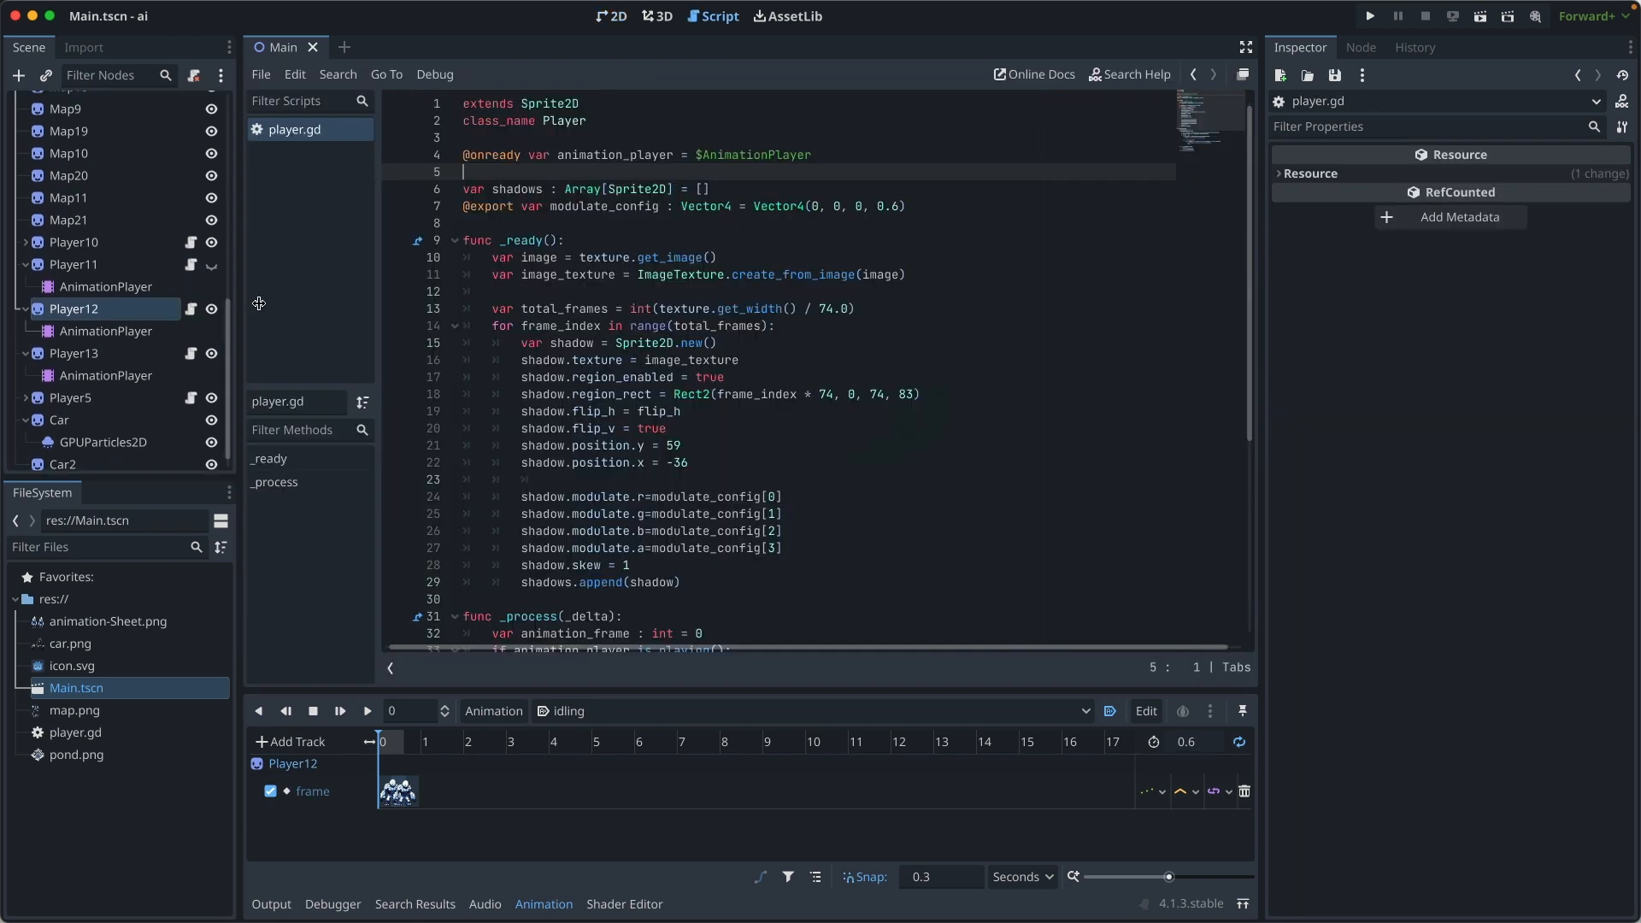
pyautogui.moveTo(317, 852)
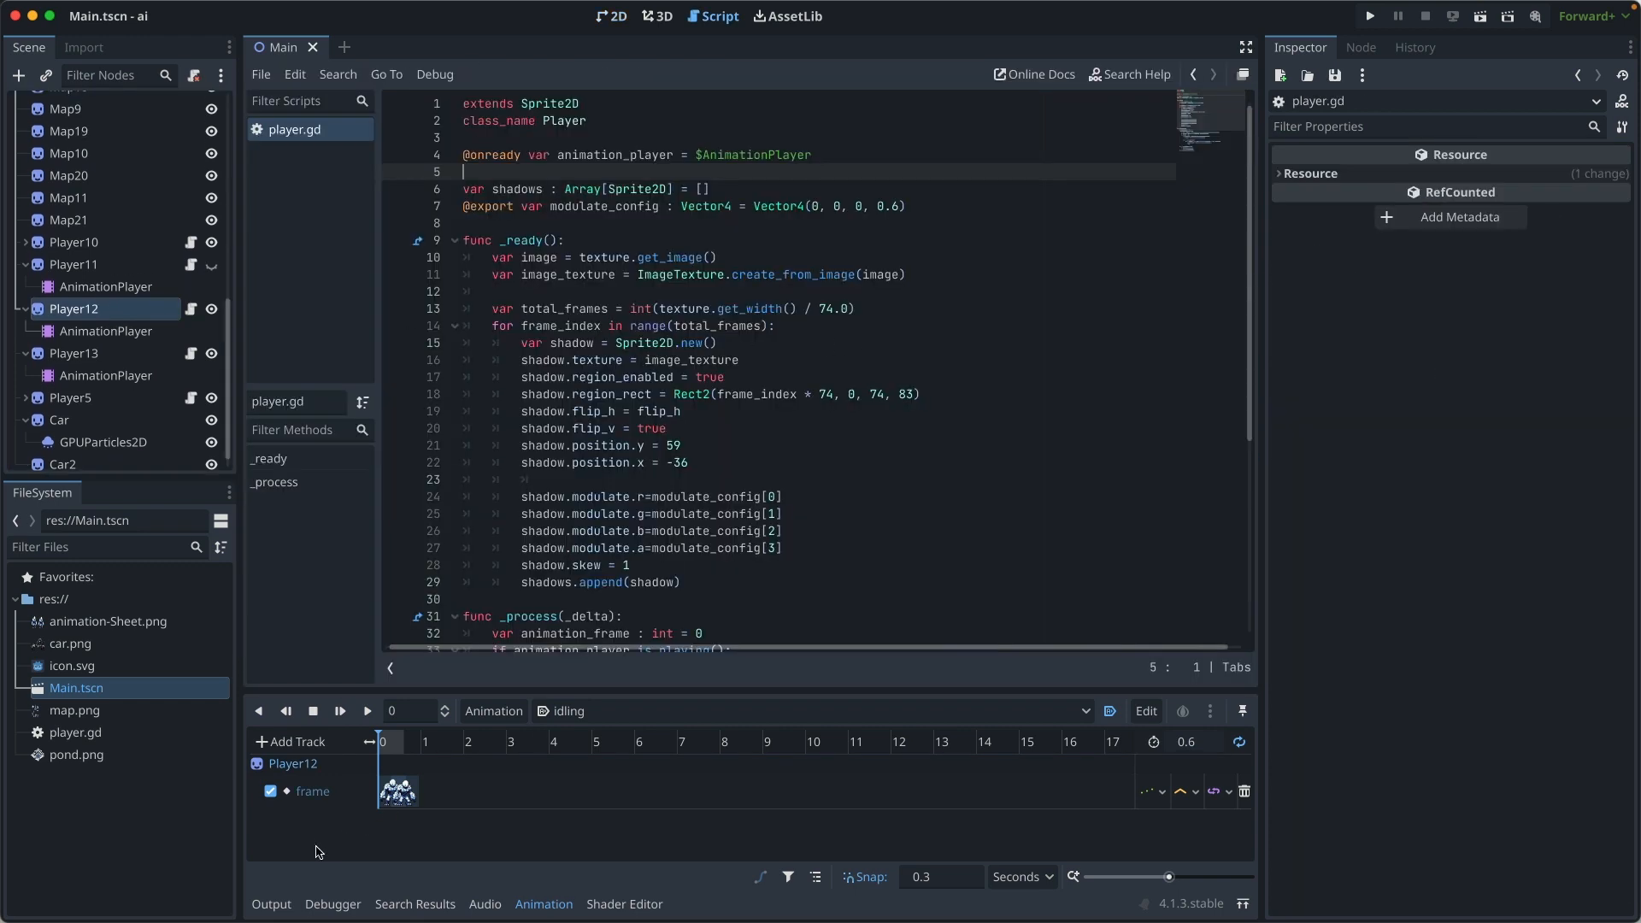
pyautogui.click(270, 903)
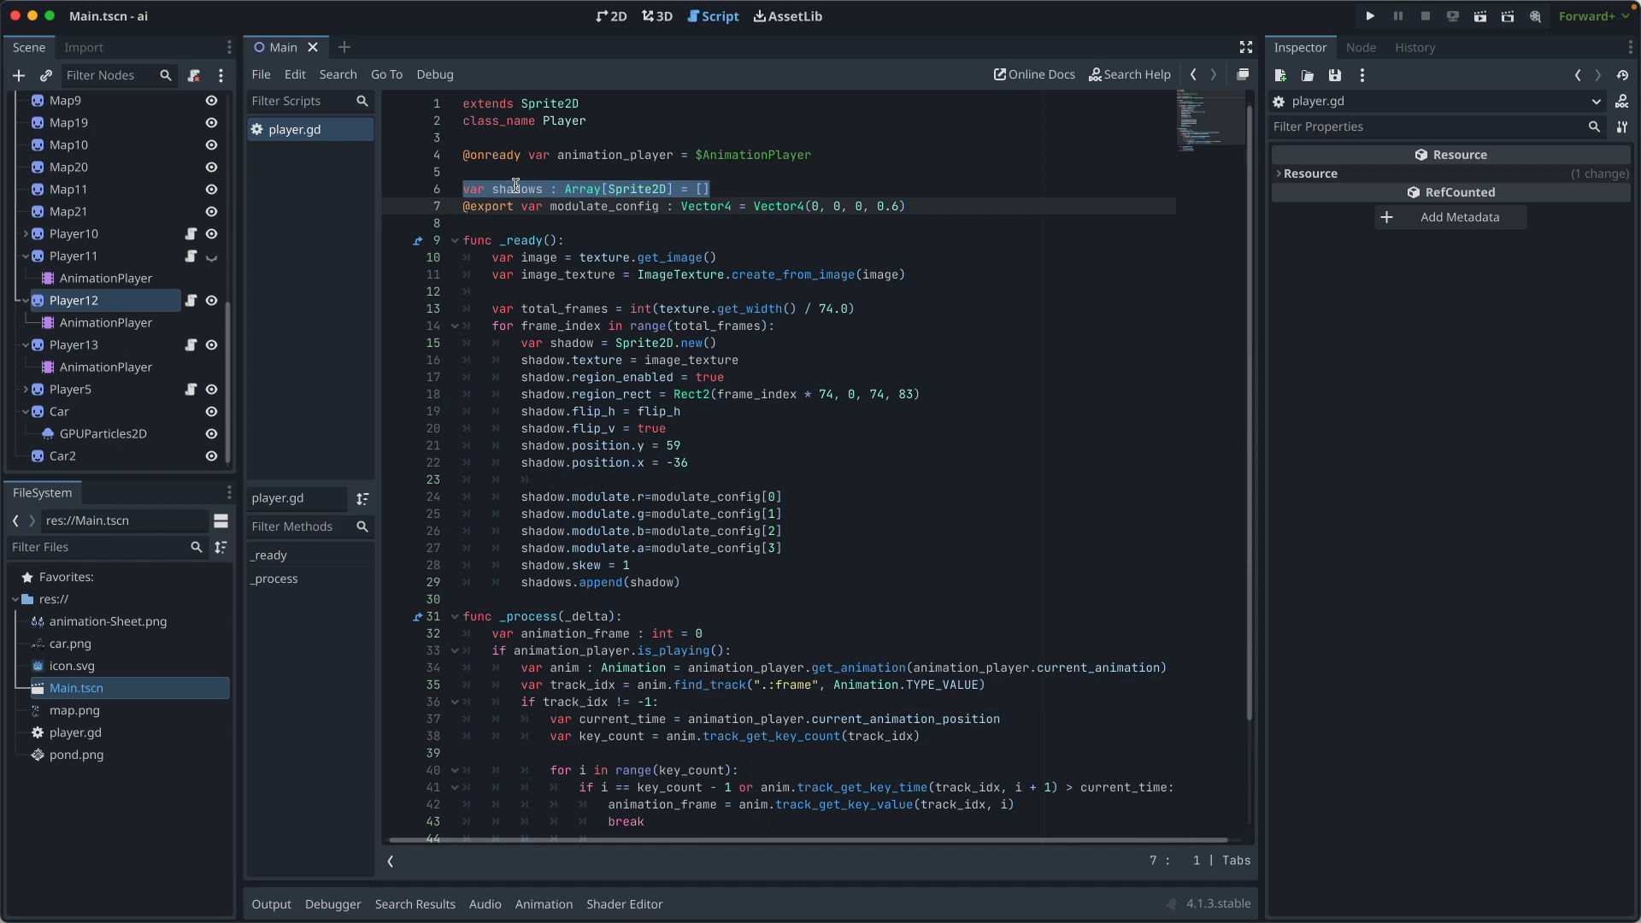
pyautogui.moveTo(716, 549)
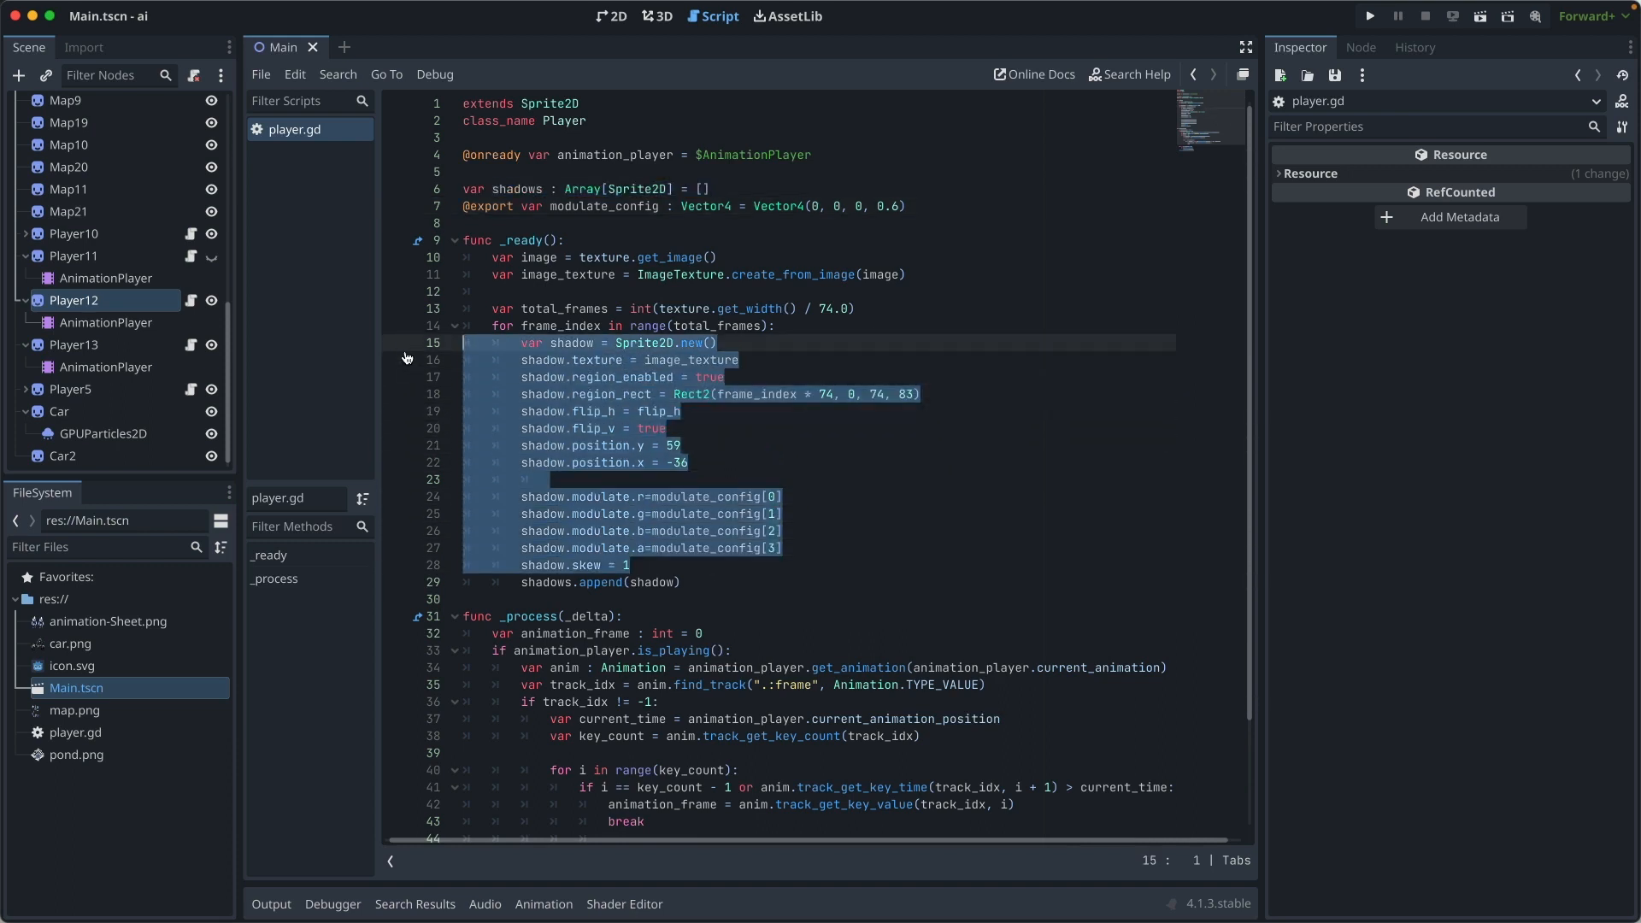
pyautogui.click(400, 343)
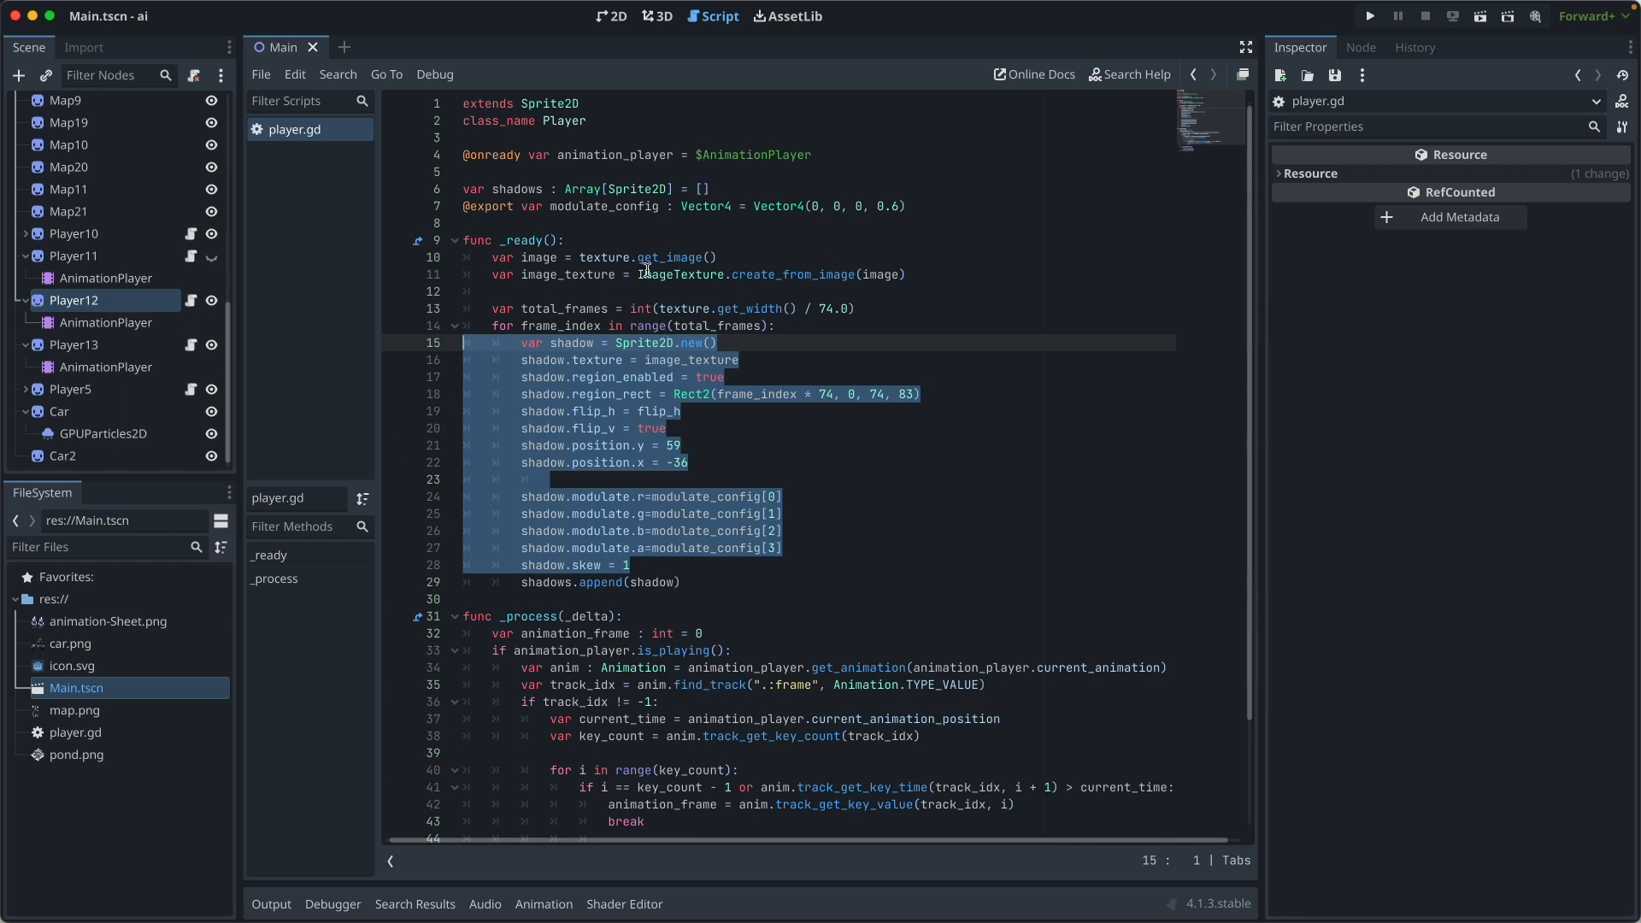
pyautogui.moveTo(665, 270)
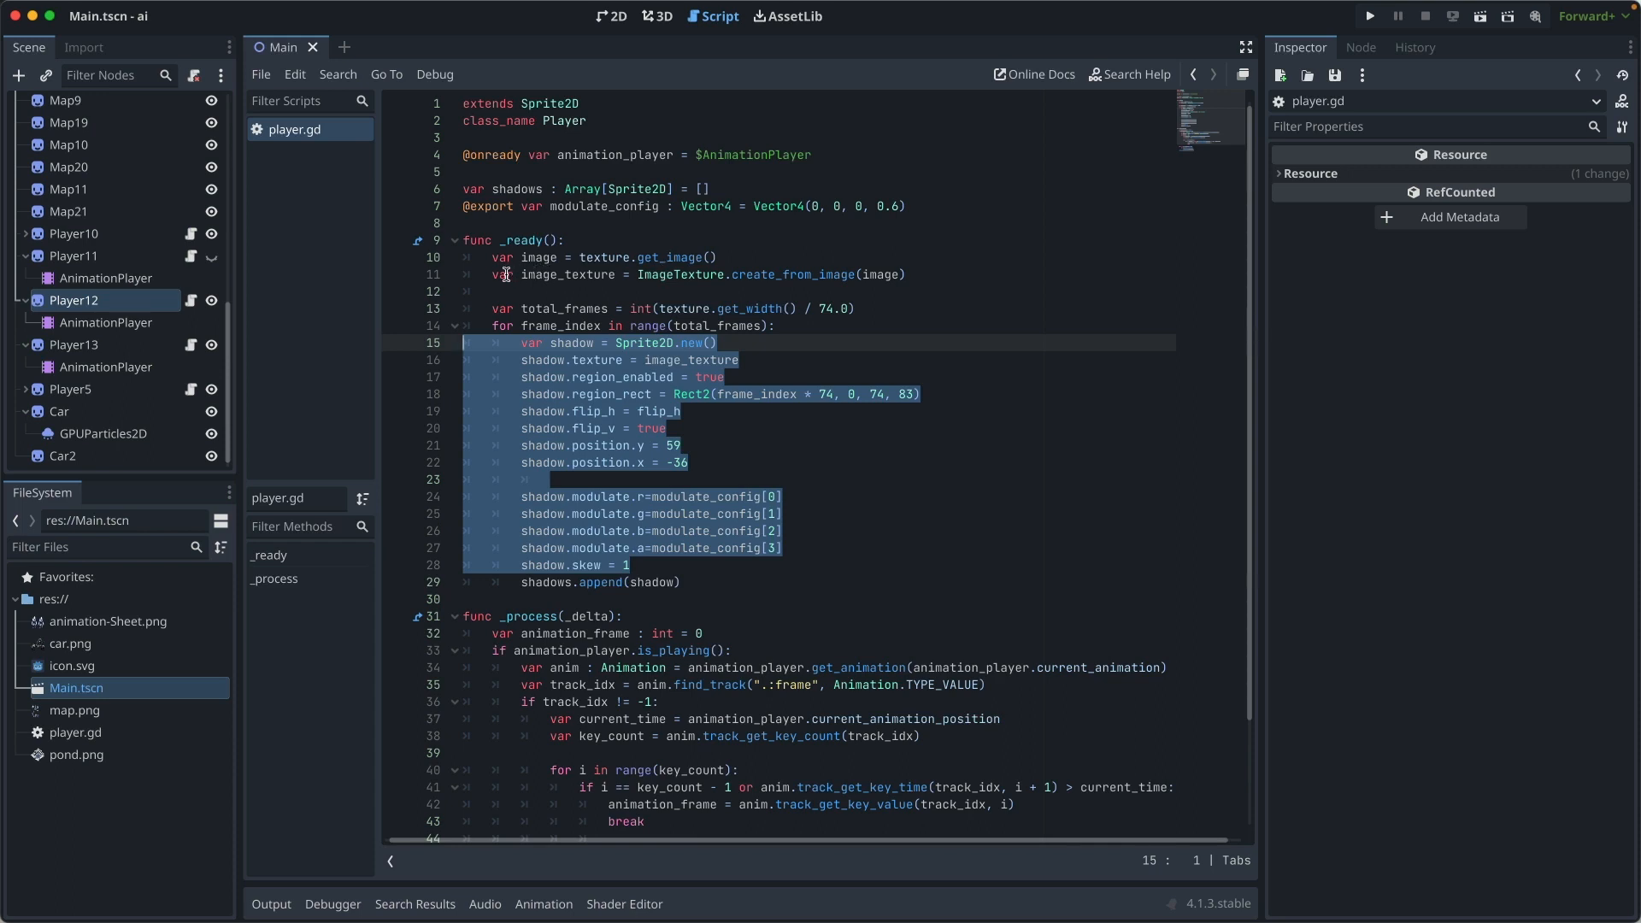
pyautogui.click(513, 290)
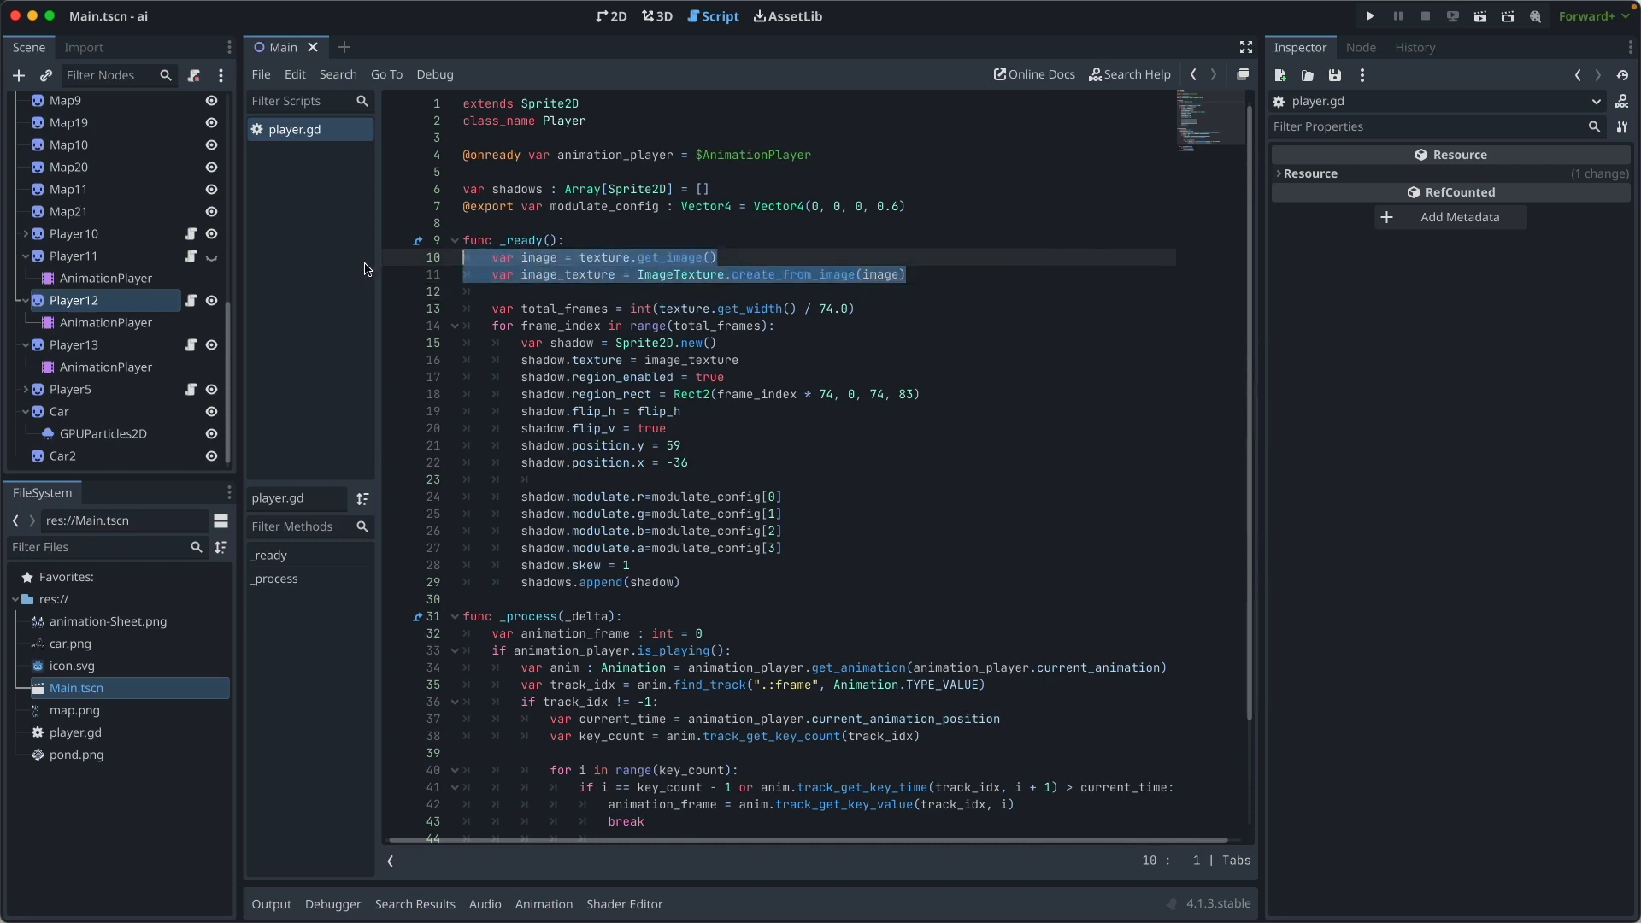
pyautogui.moveTo(736, 299)
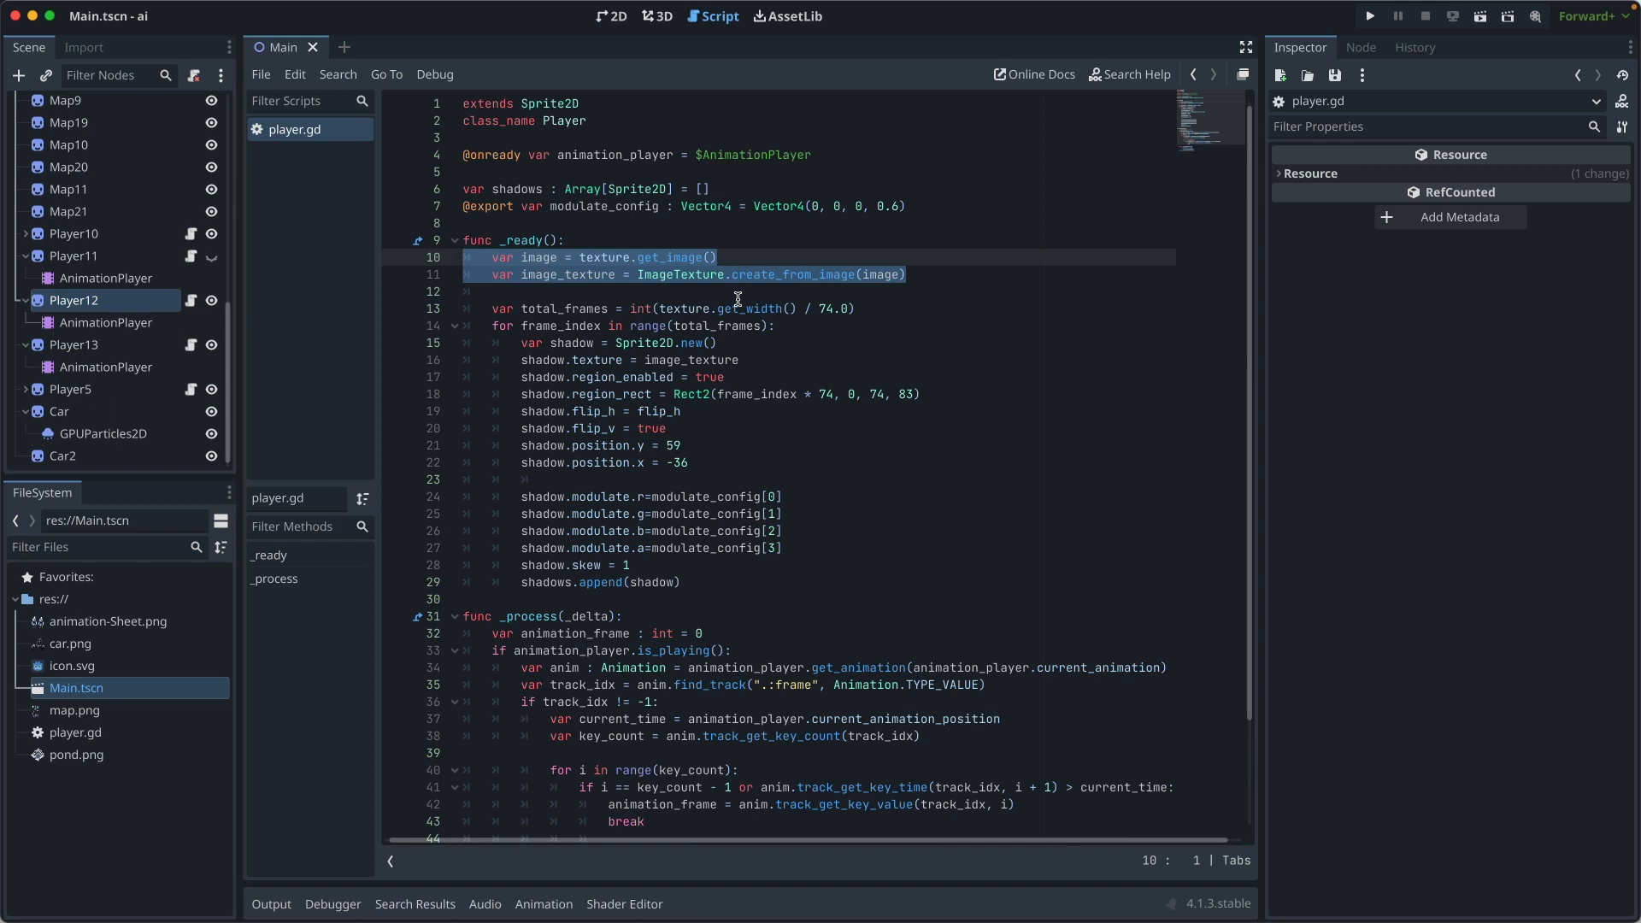
pyautogui.moveTo(751, 308)
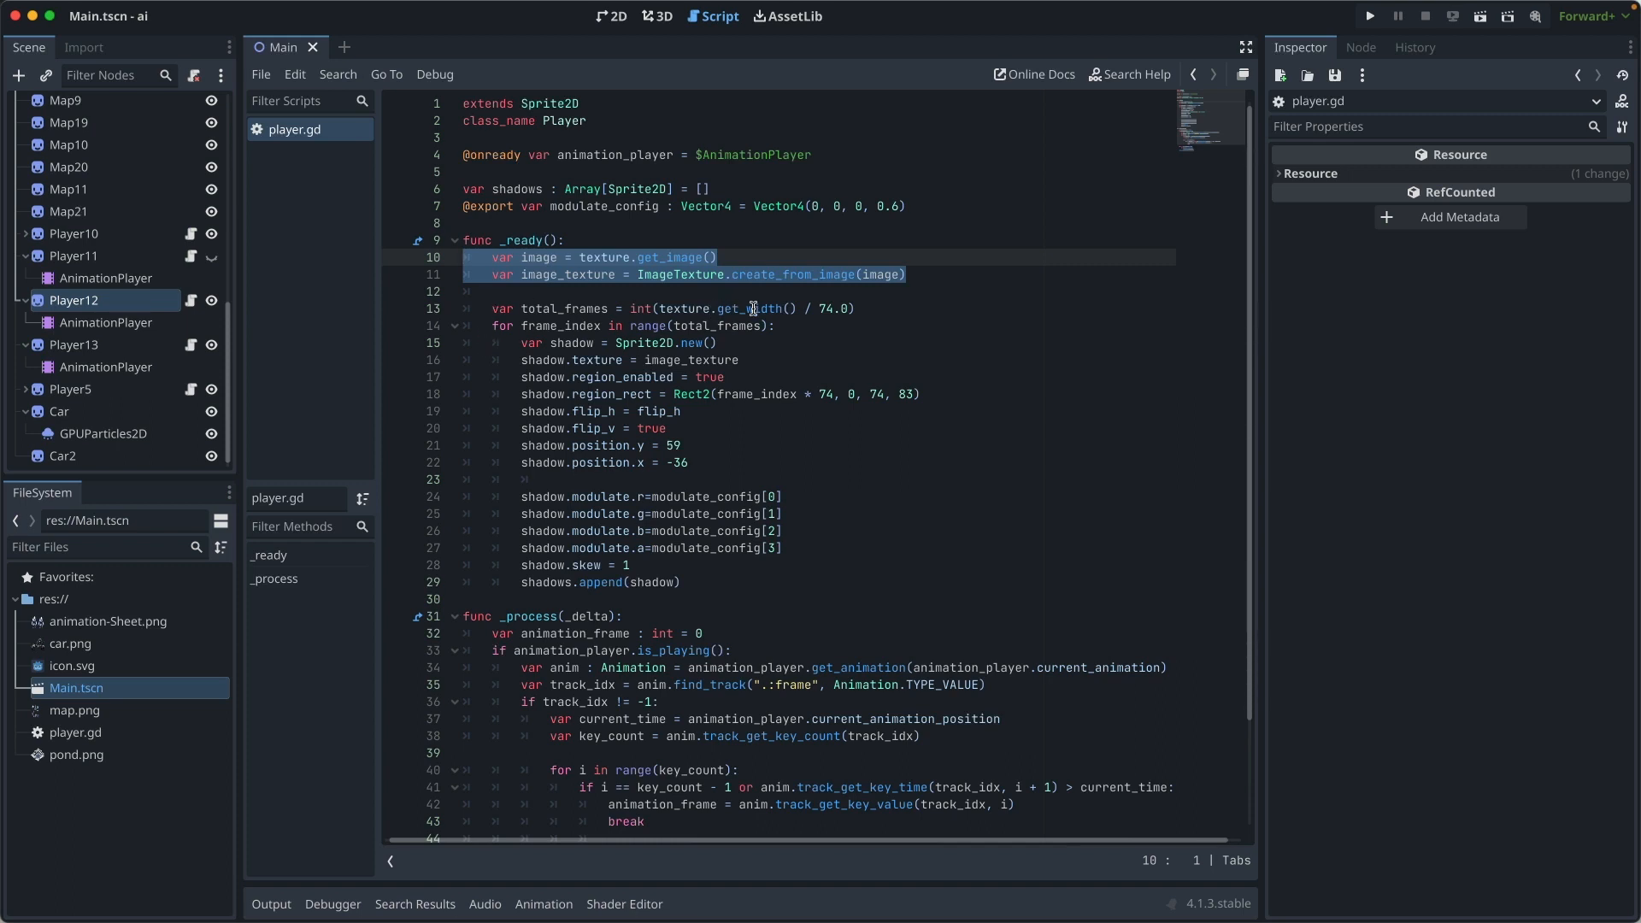
pyautogui.click(854, 309)
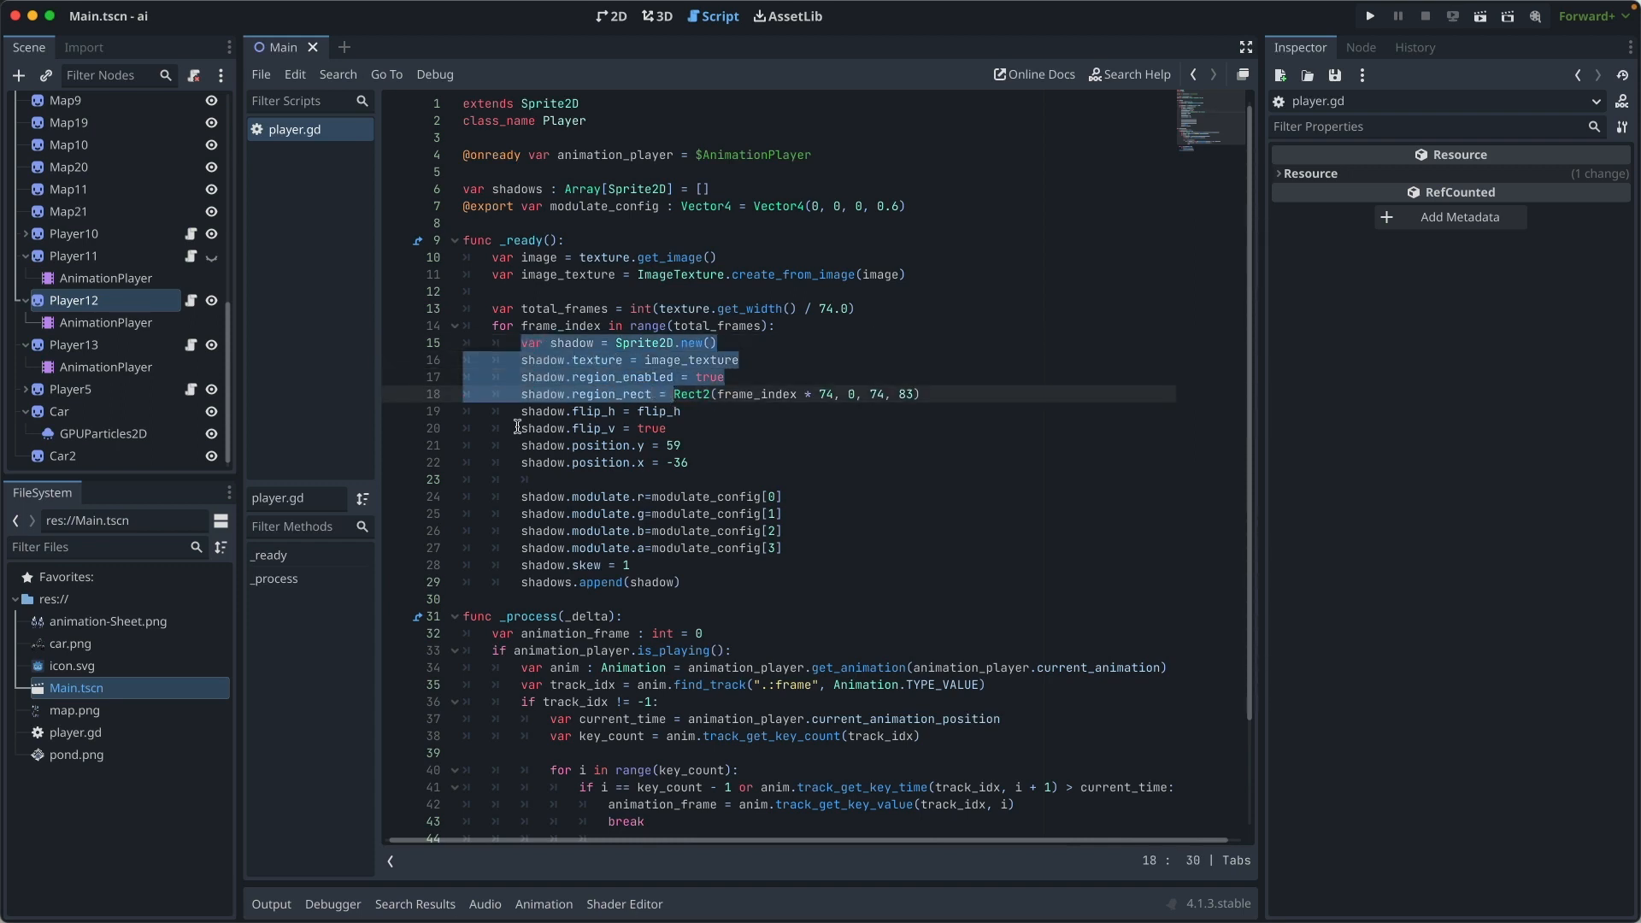
pyautogui.click(464, 461)
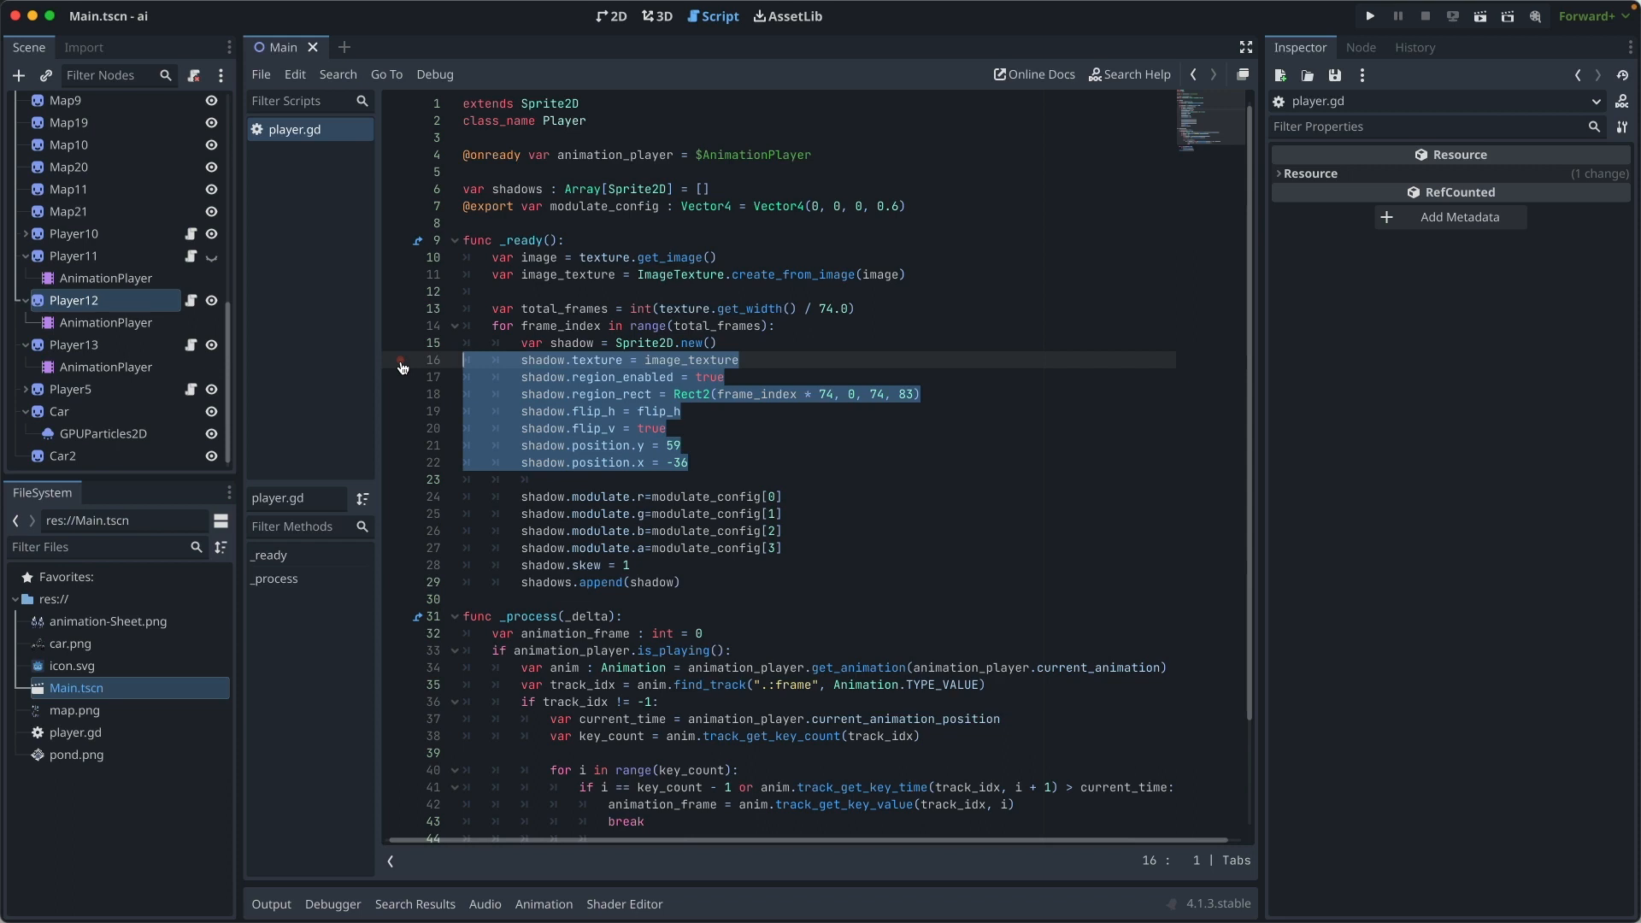
pyautogui.moveTo(821, 548)
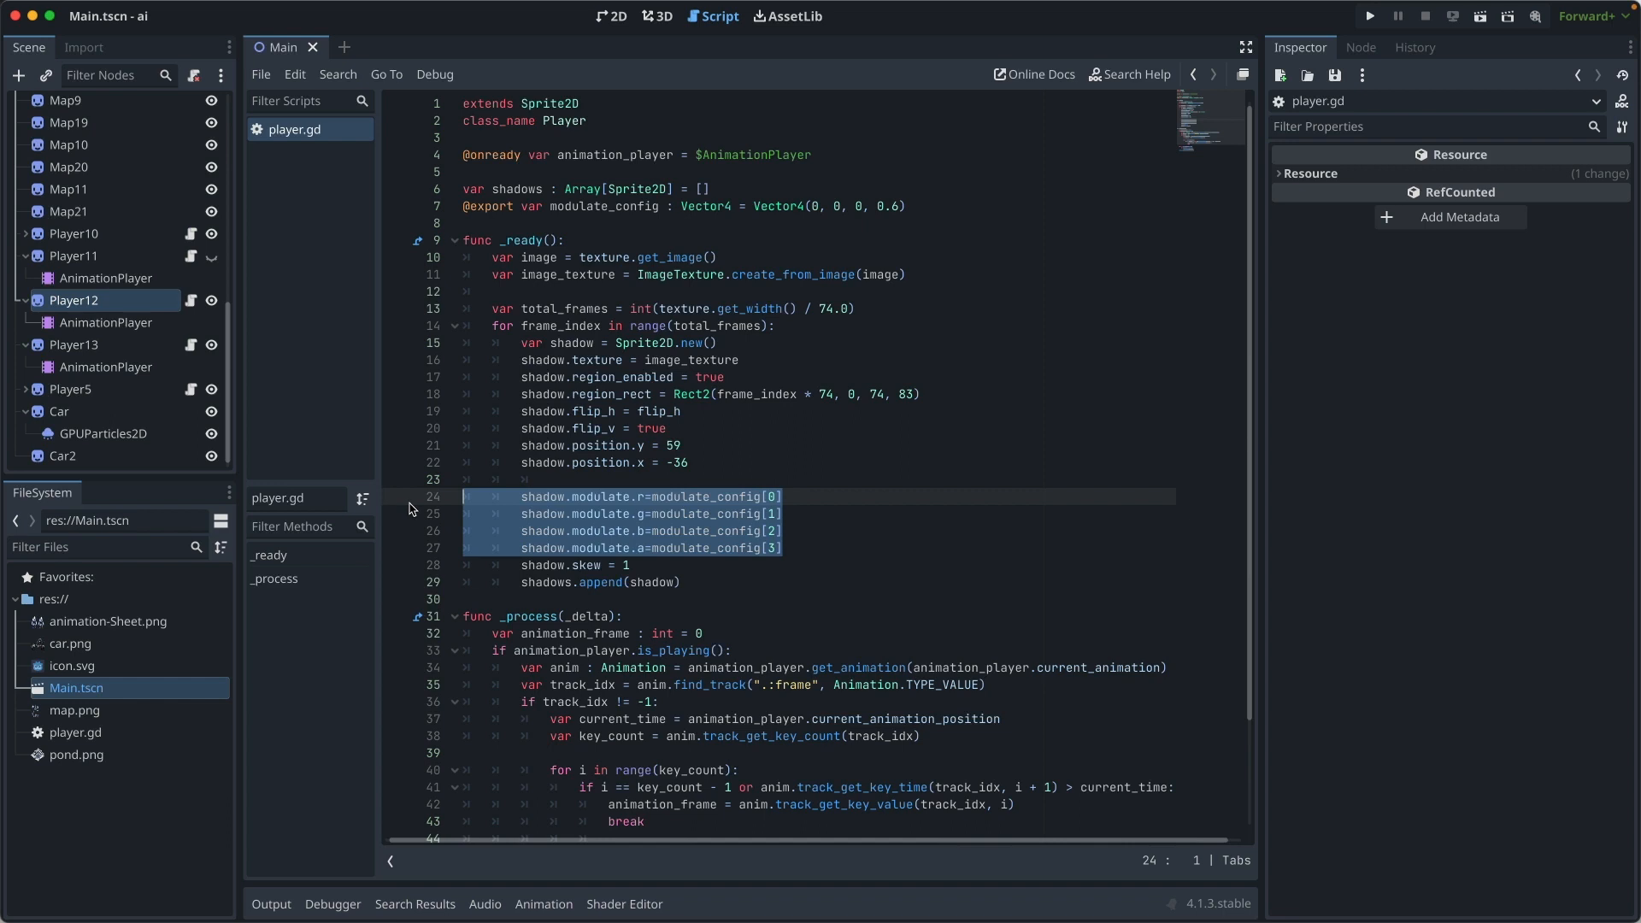
pyautogui.moveTo(595, 505)
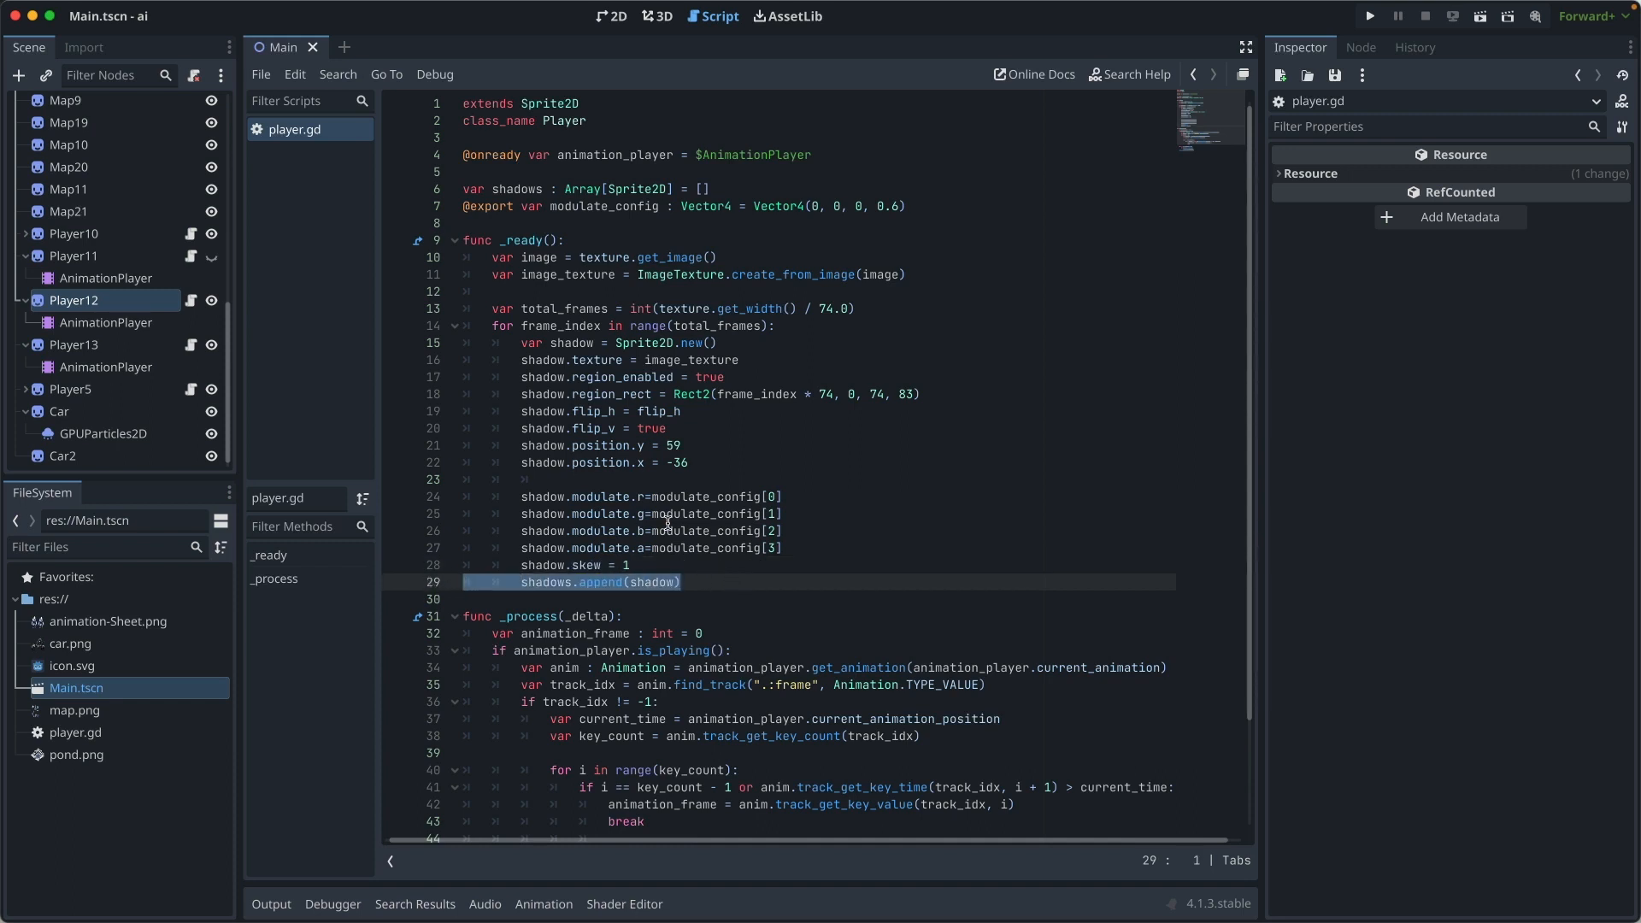
pyautogui.click(783, 496)
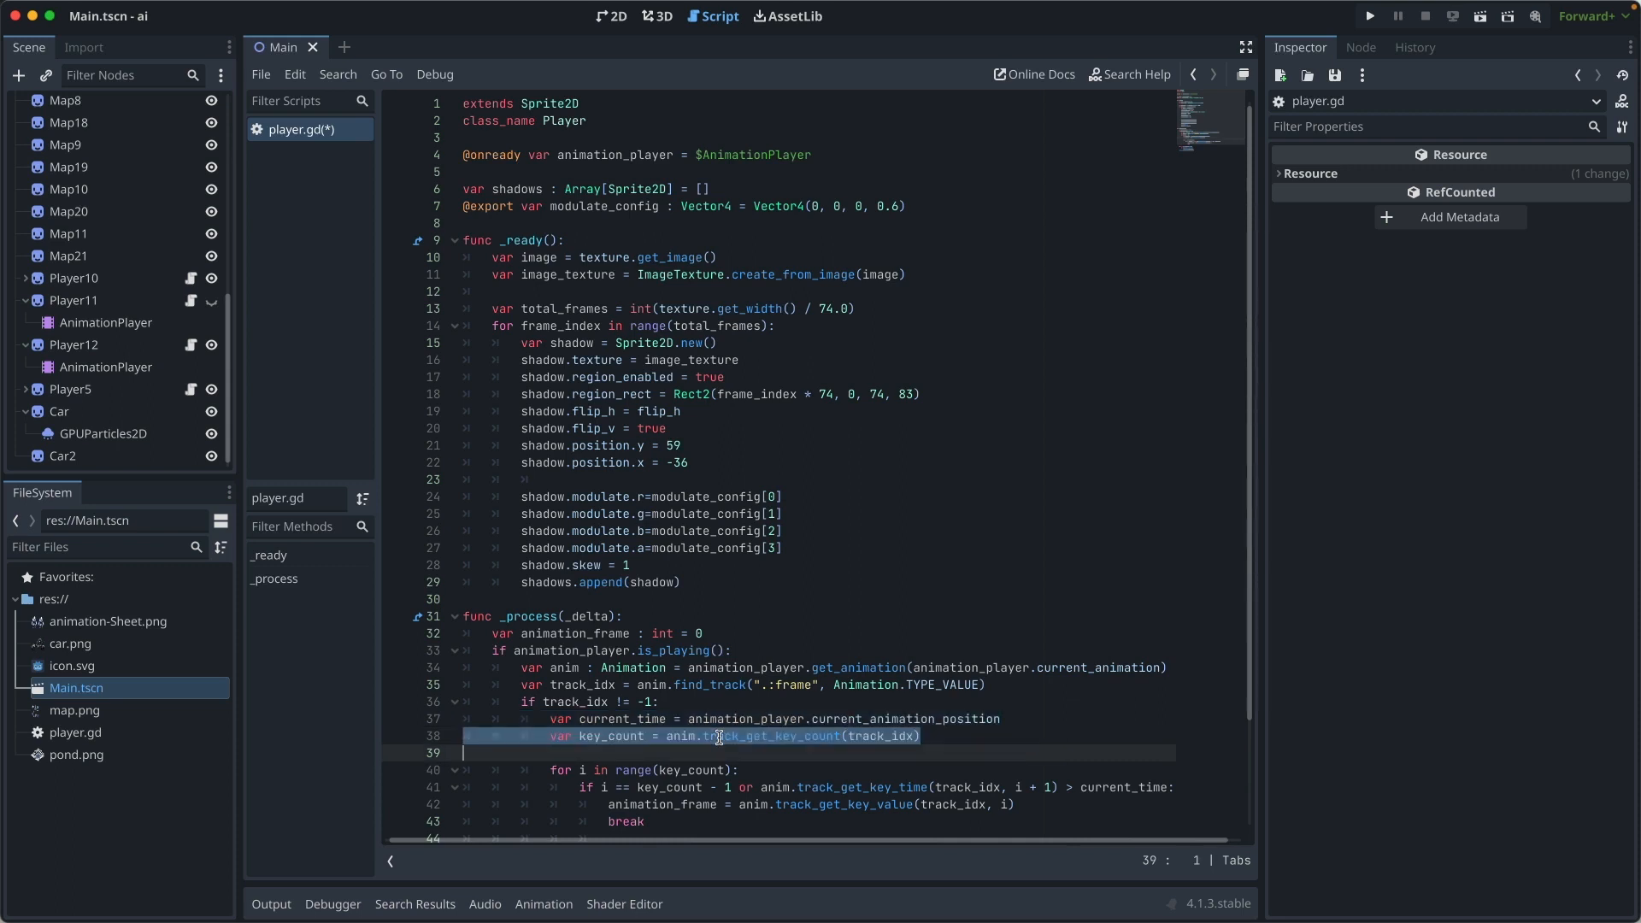
# - Review _process by highlighting the keyframe lookup, animation_frame and add_child shadow lines
pyautogui.scroll(-3)
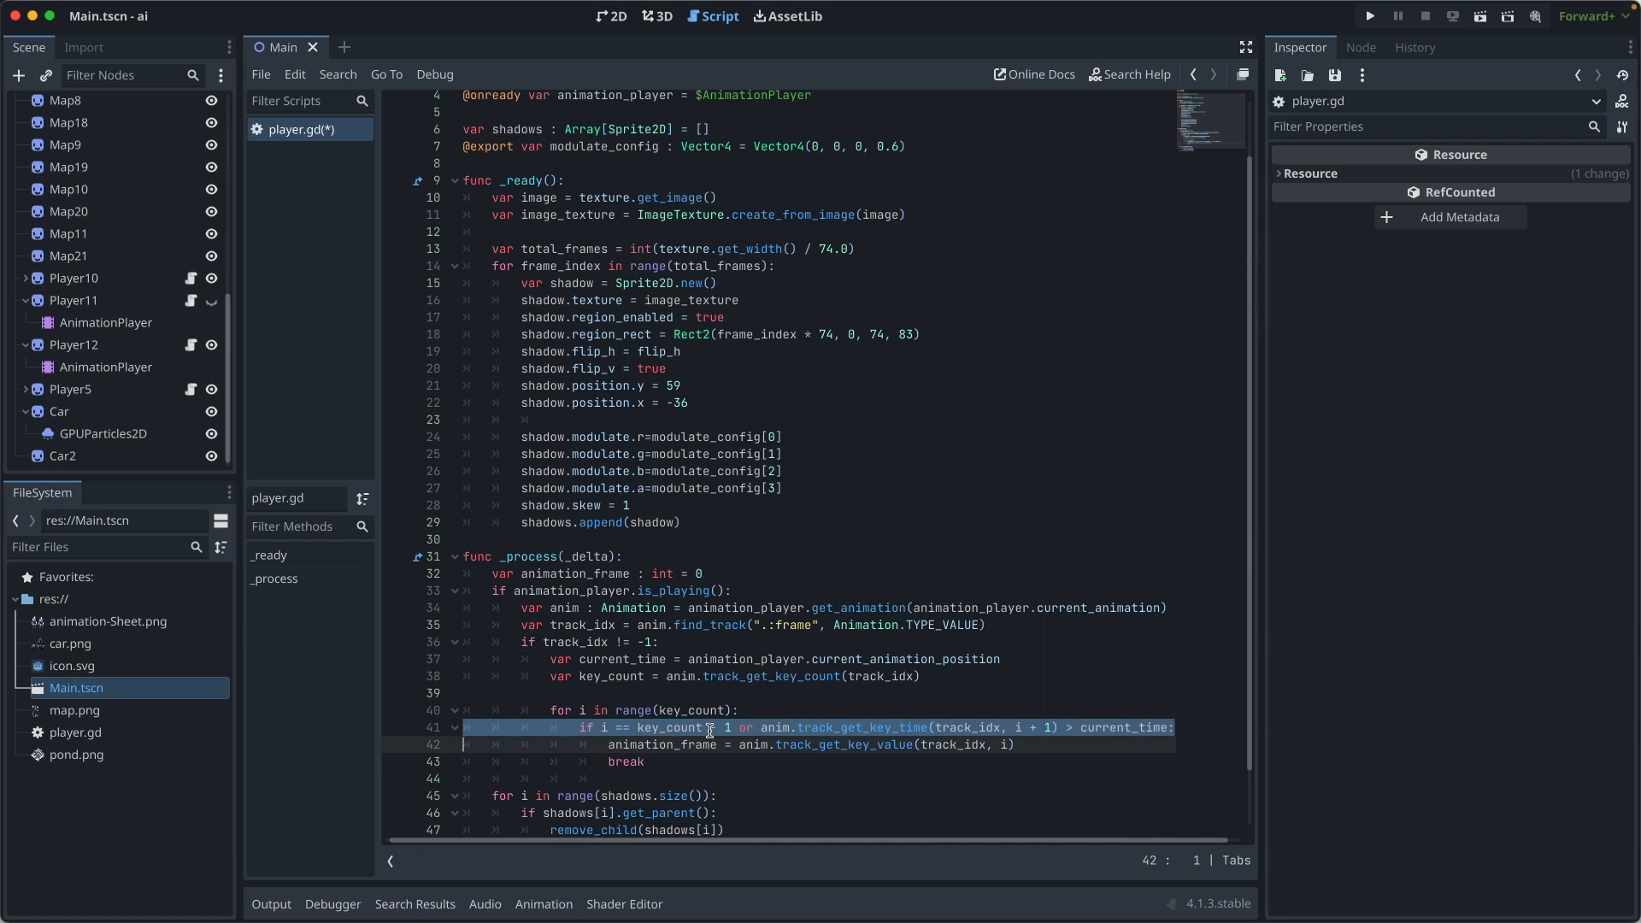
pyautogui.click(769, 724)
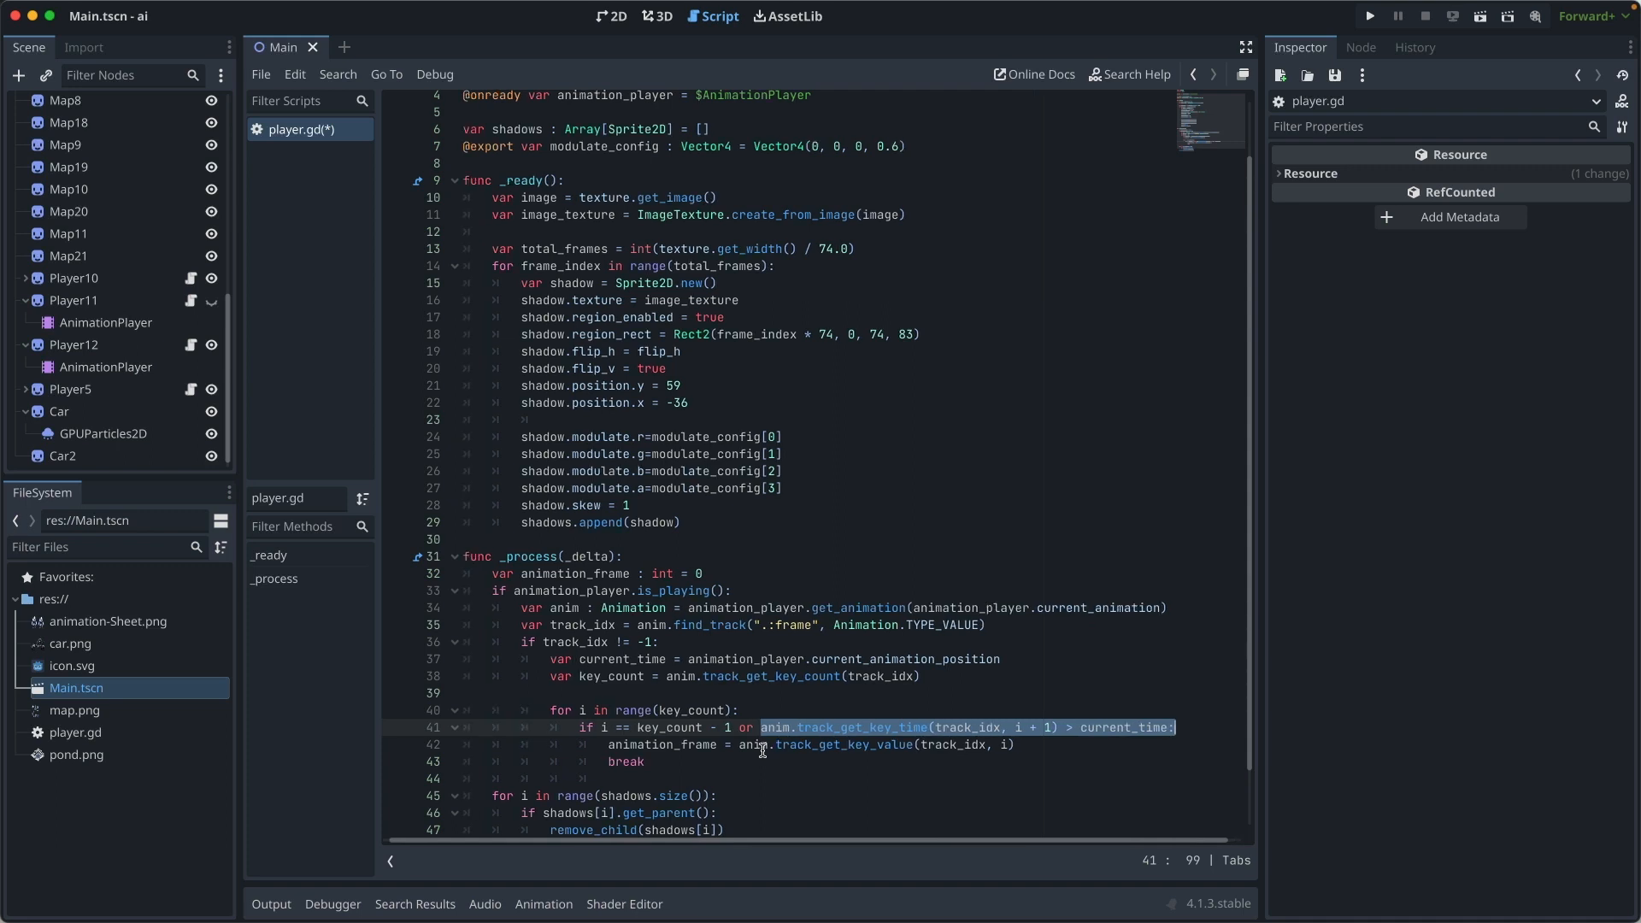
pyautogui.click(661, 744)
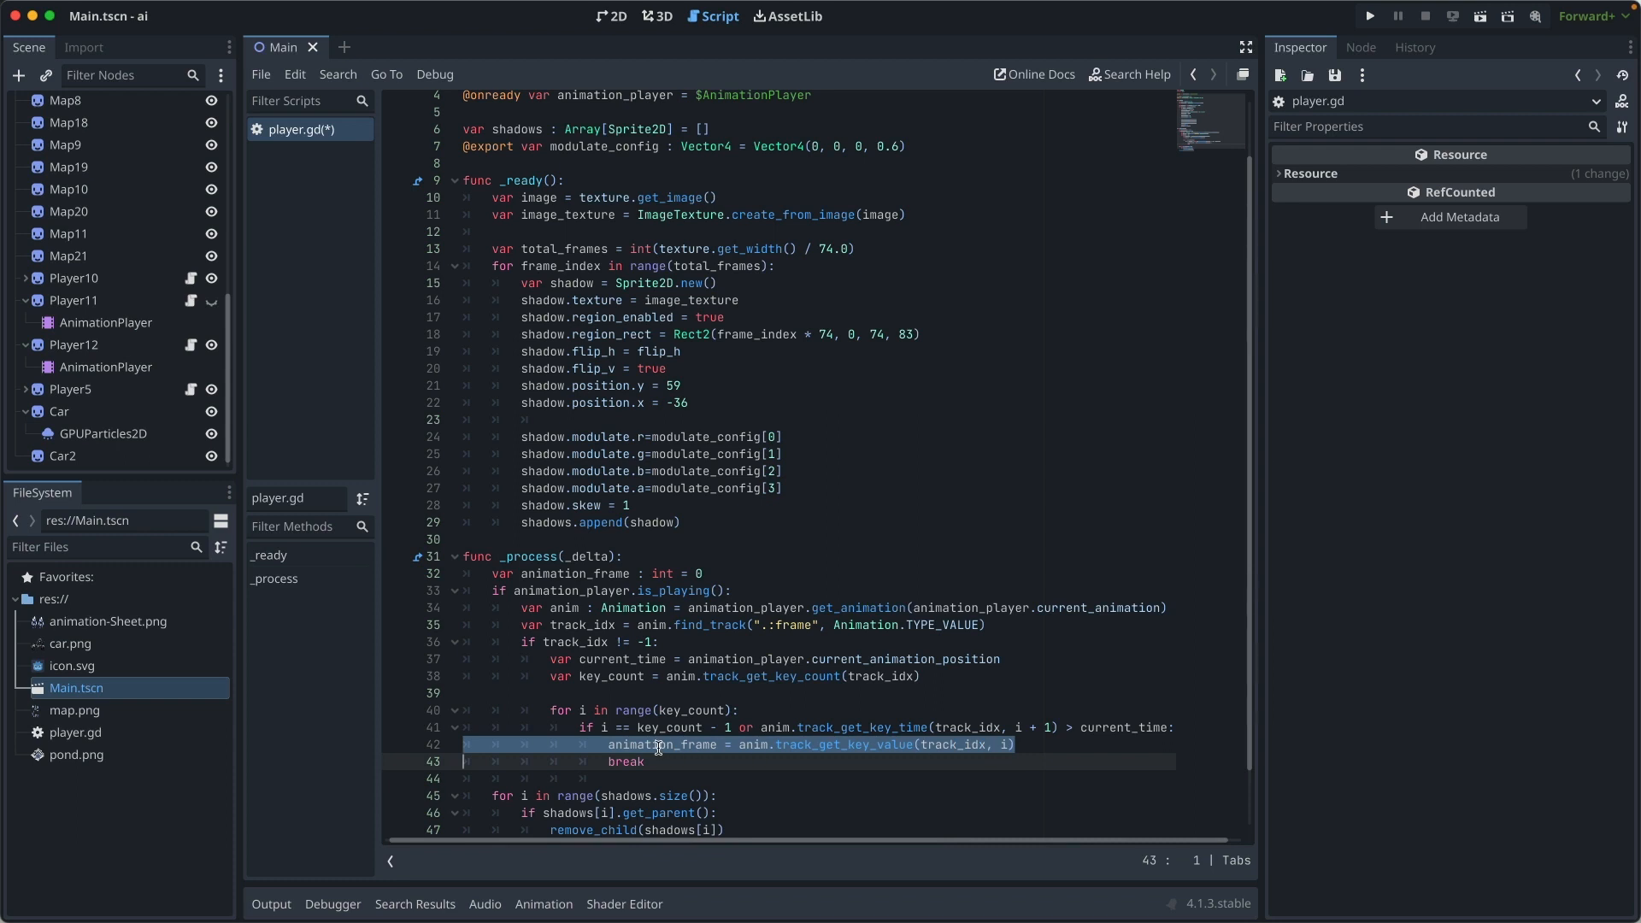
pyautogui.doubleClick(660, 744)
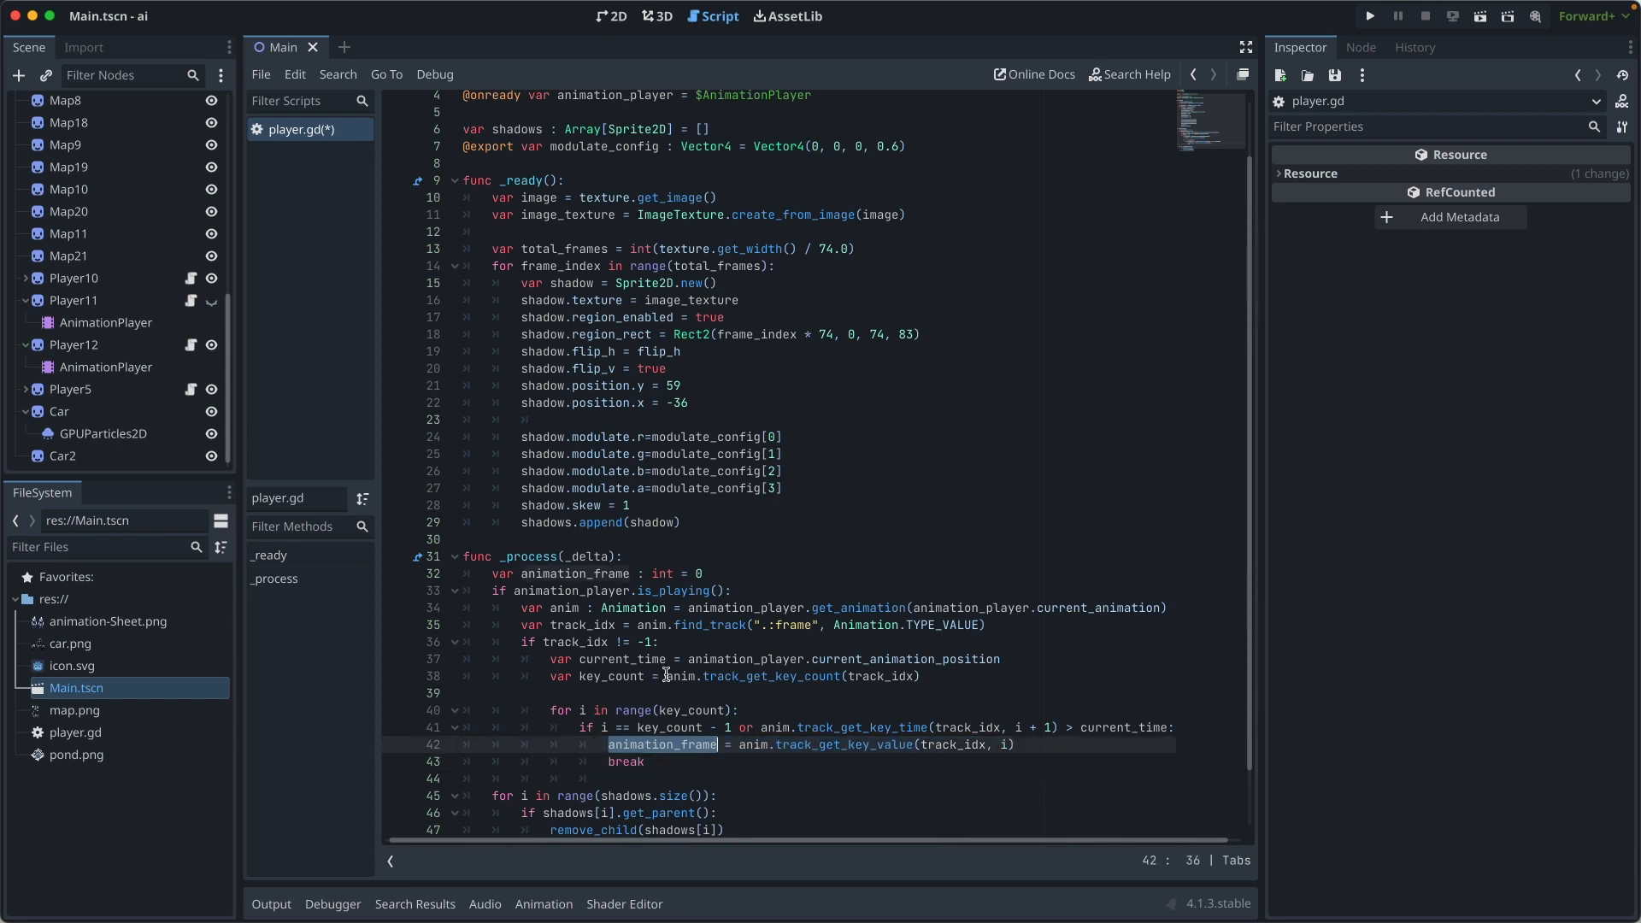
pyautogui.moveTo(713, 697)
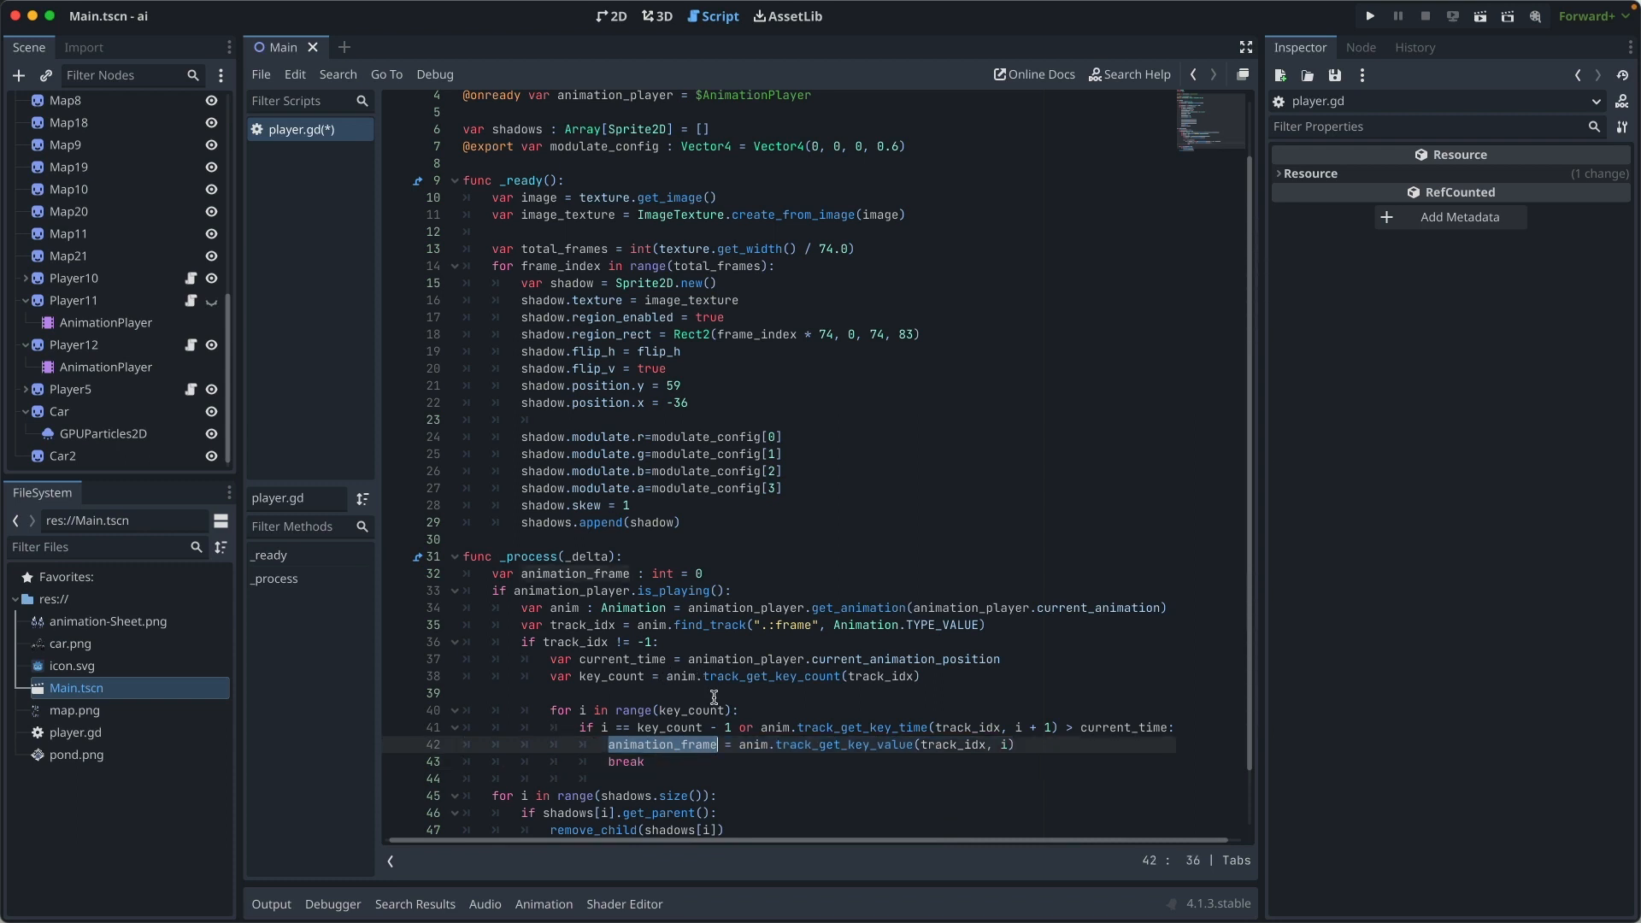
pyautogui.scroll(-3)
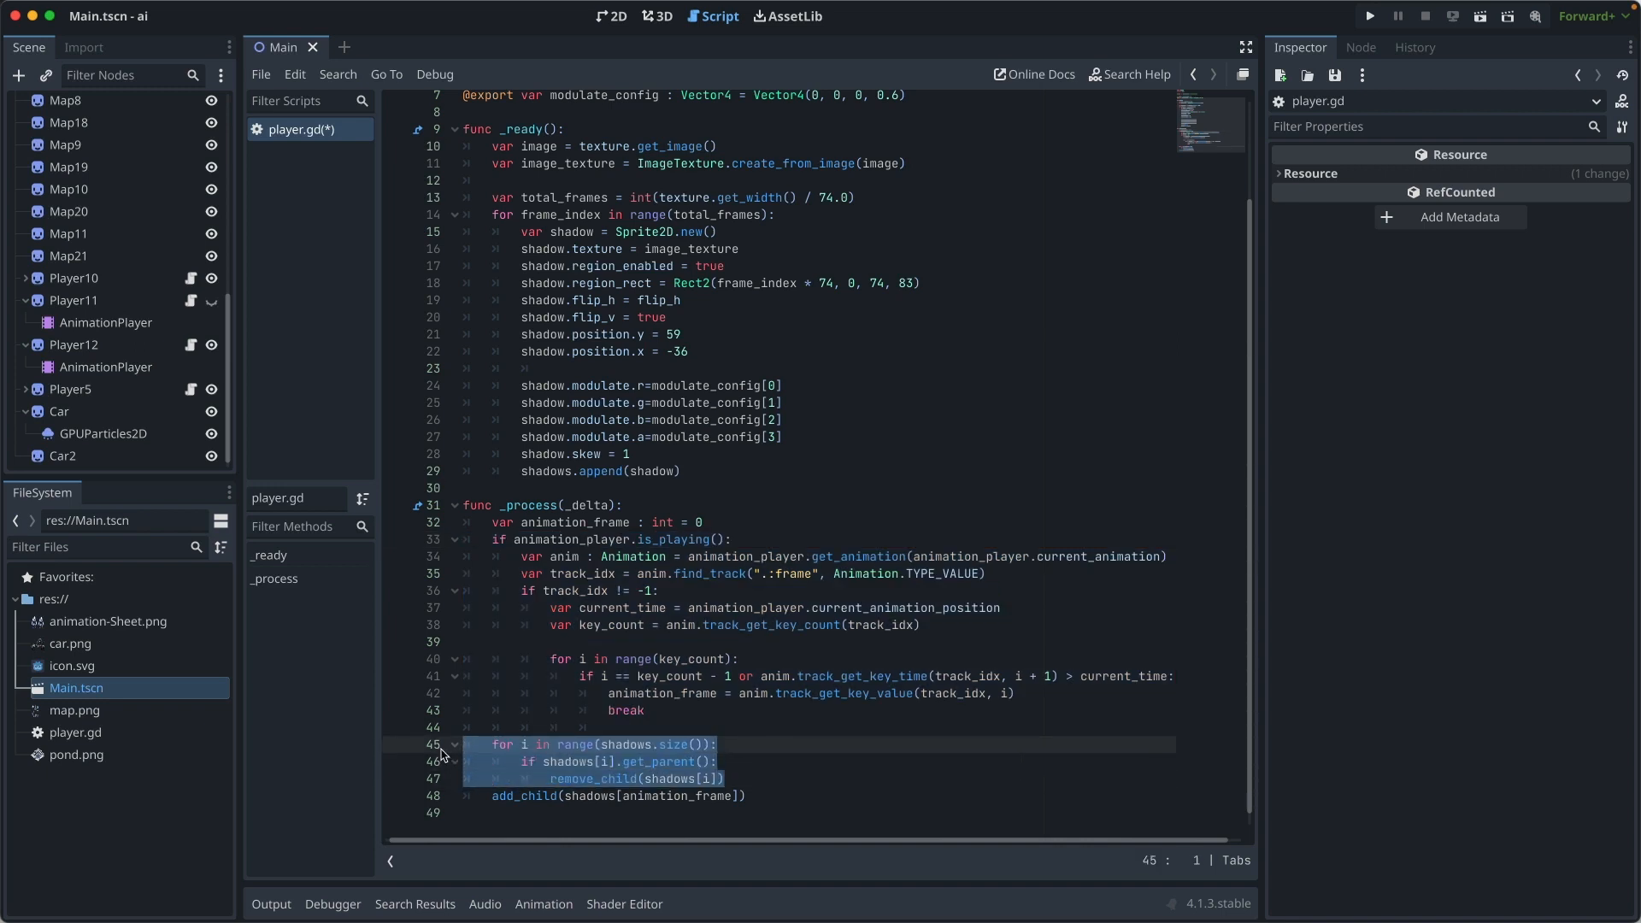
pyautogui.click(749, 795)
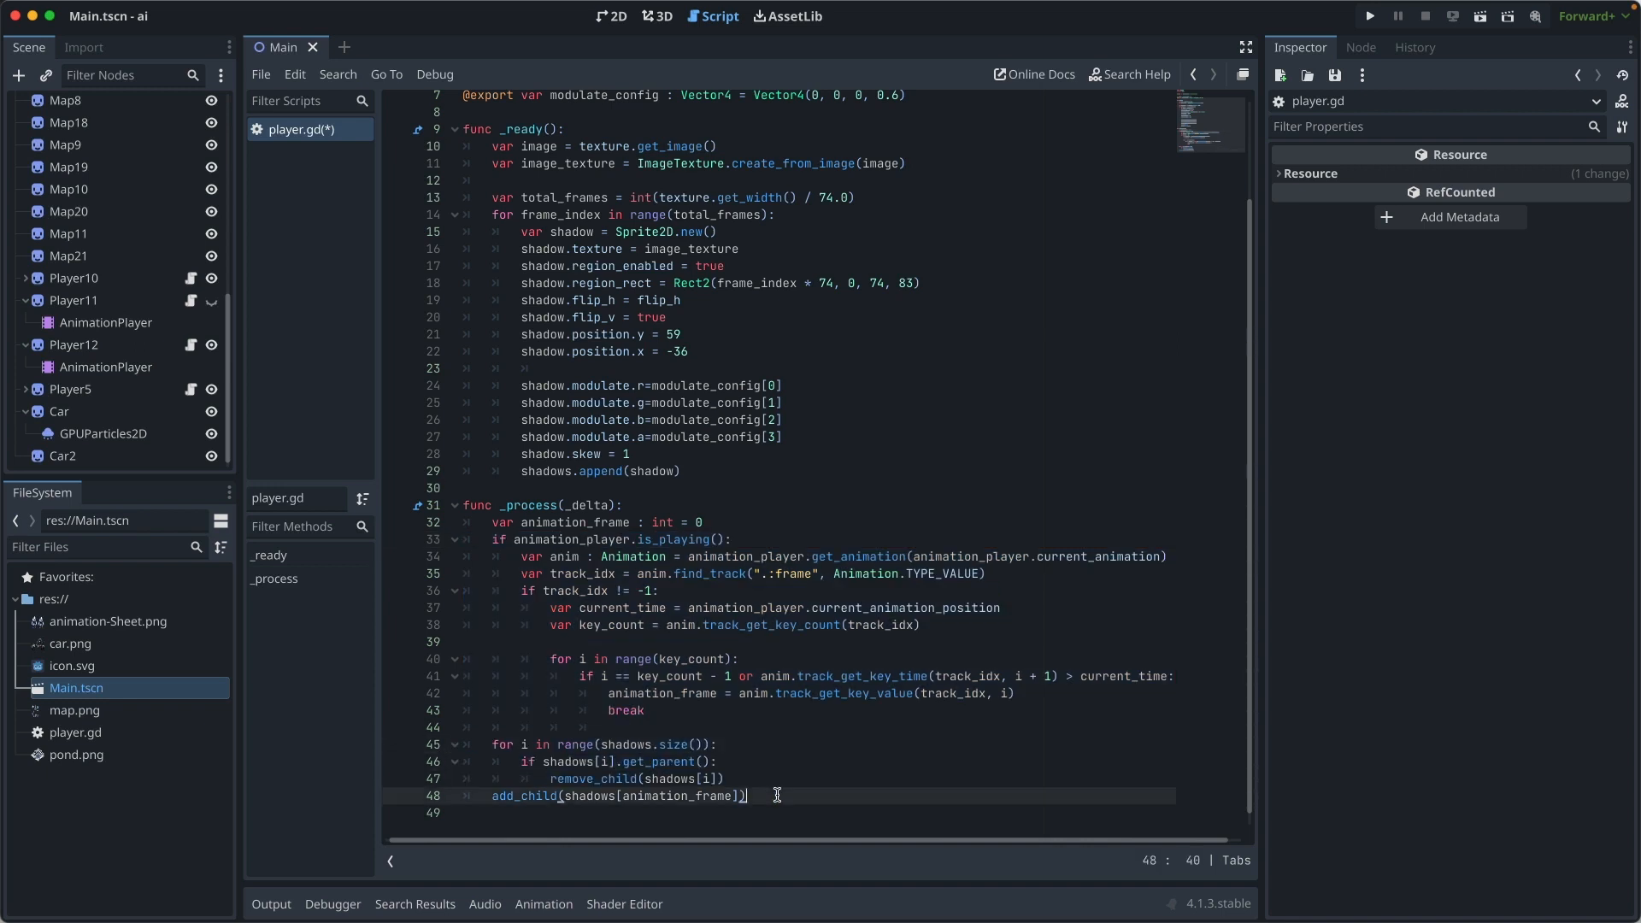